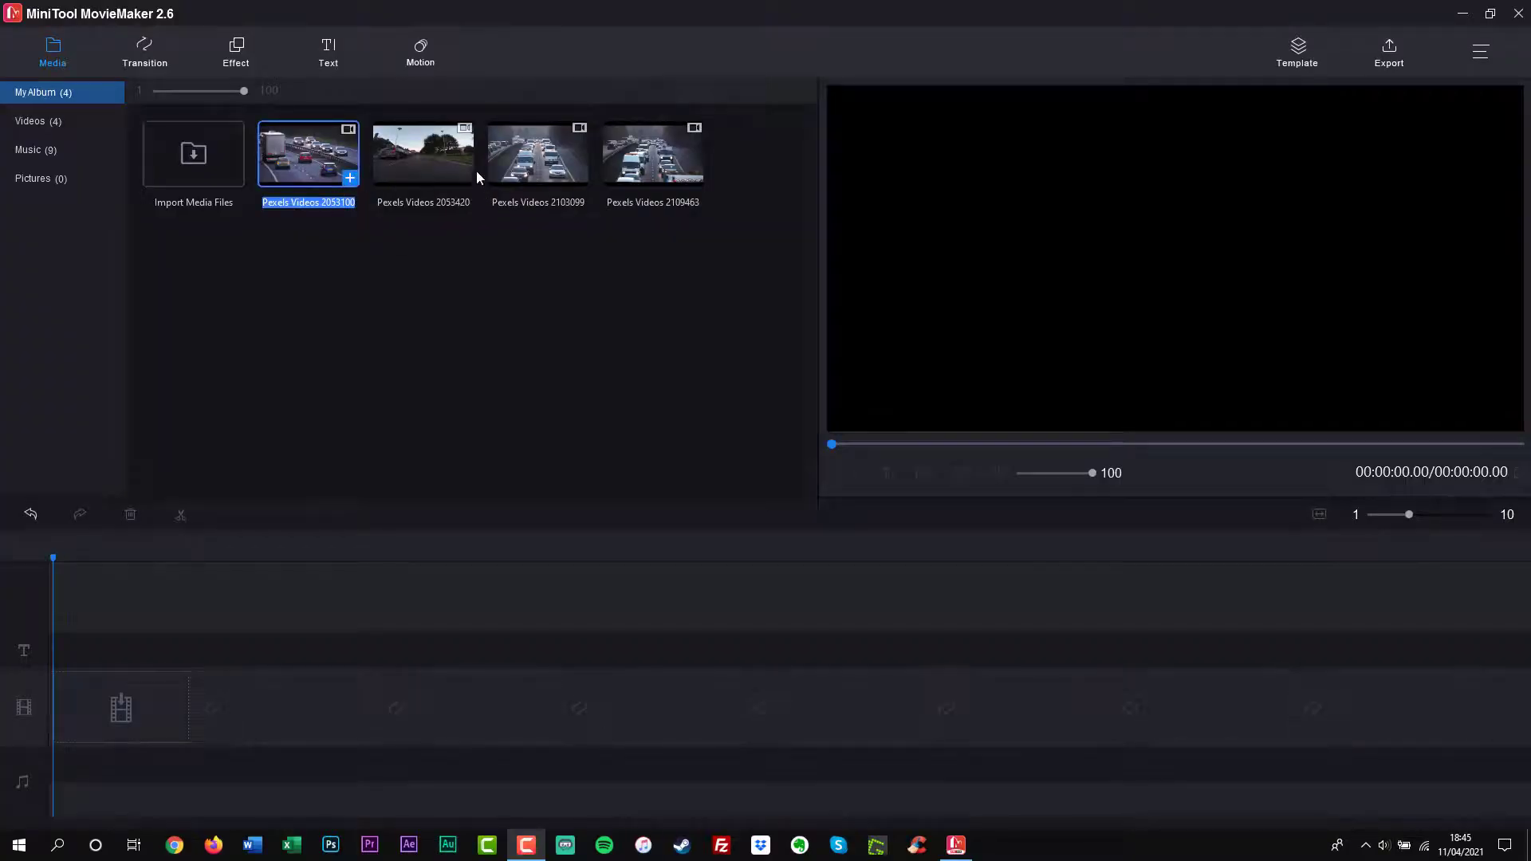
Append the imported Pexels traffic clips to the video track and move the playhead into the first clip
click(466, 179)
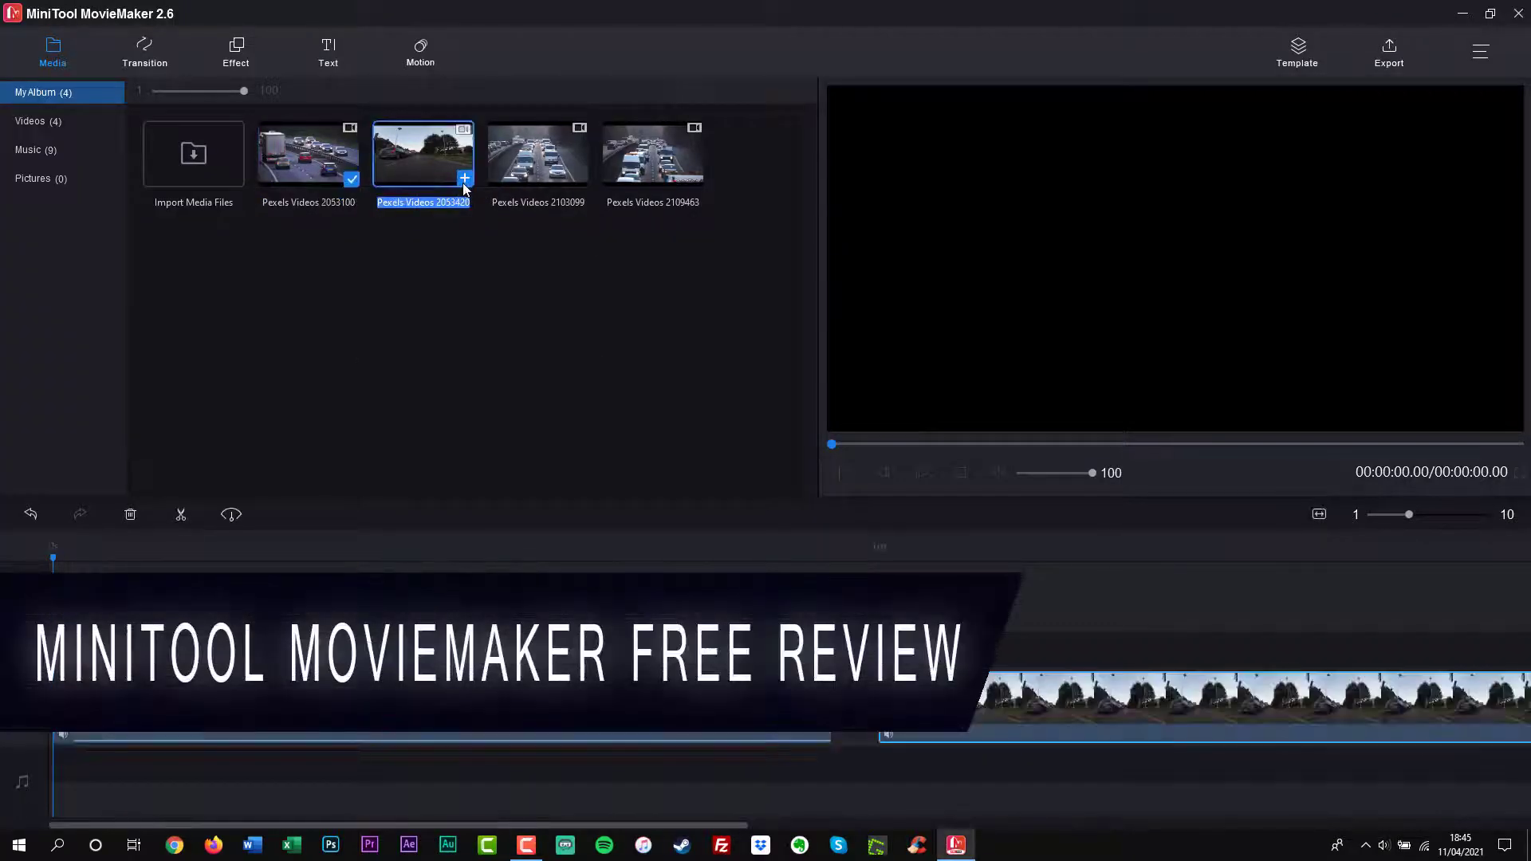
click(464, 179)
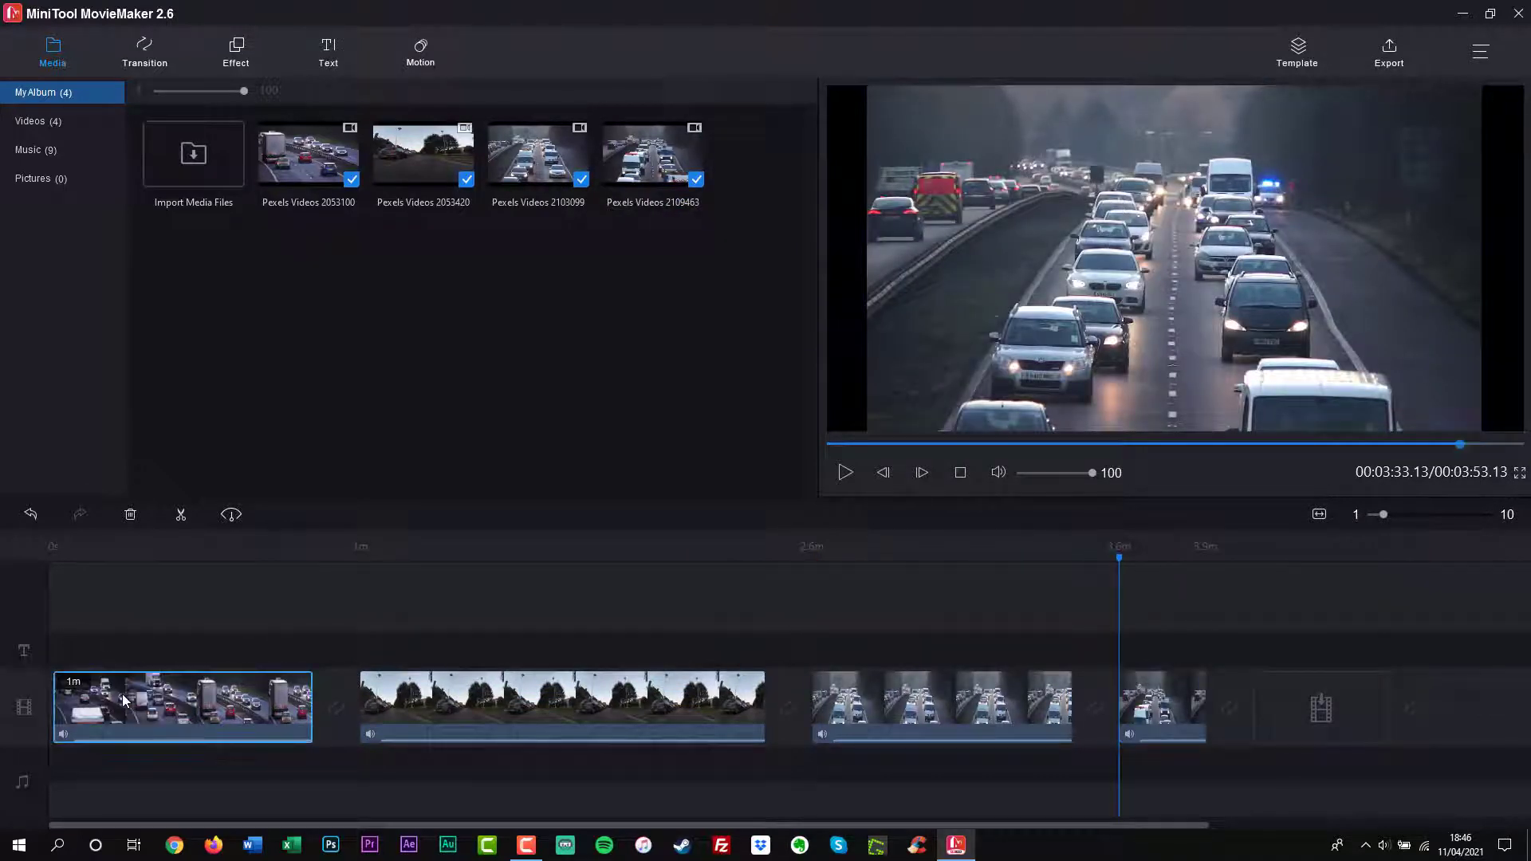
click(80, 555)
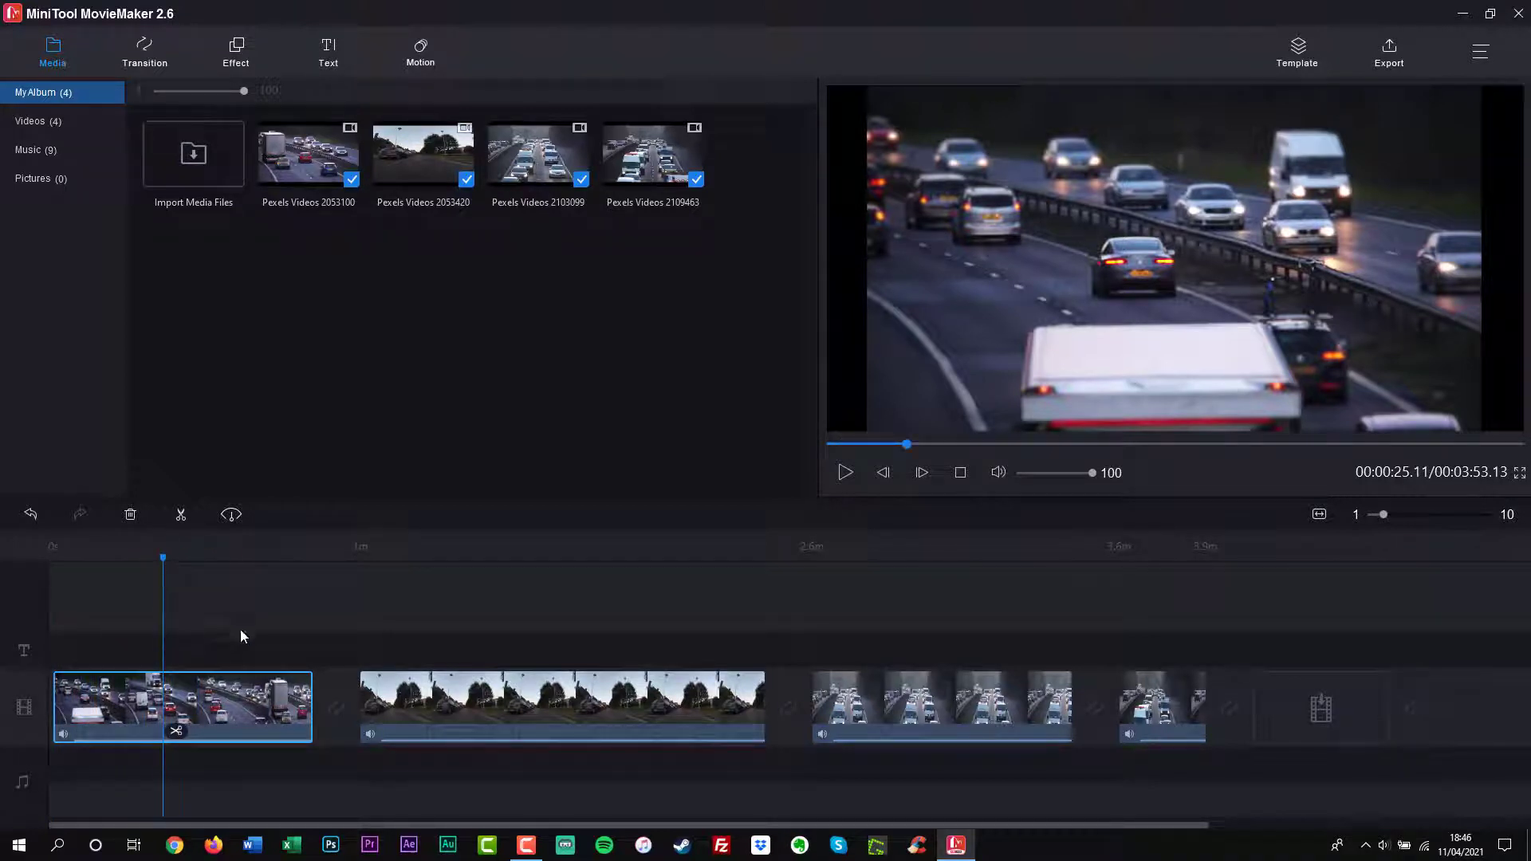
Browse the Transition library and briefly preview the montage from the start
click(144, 45)
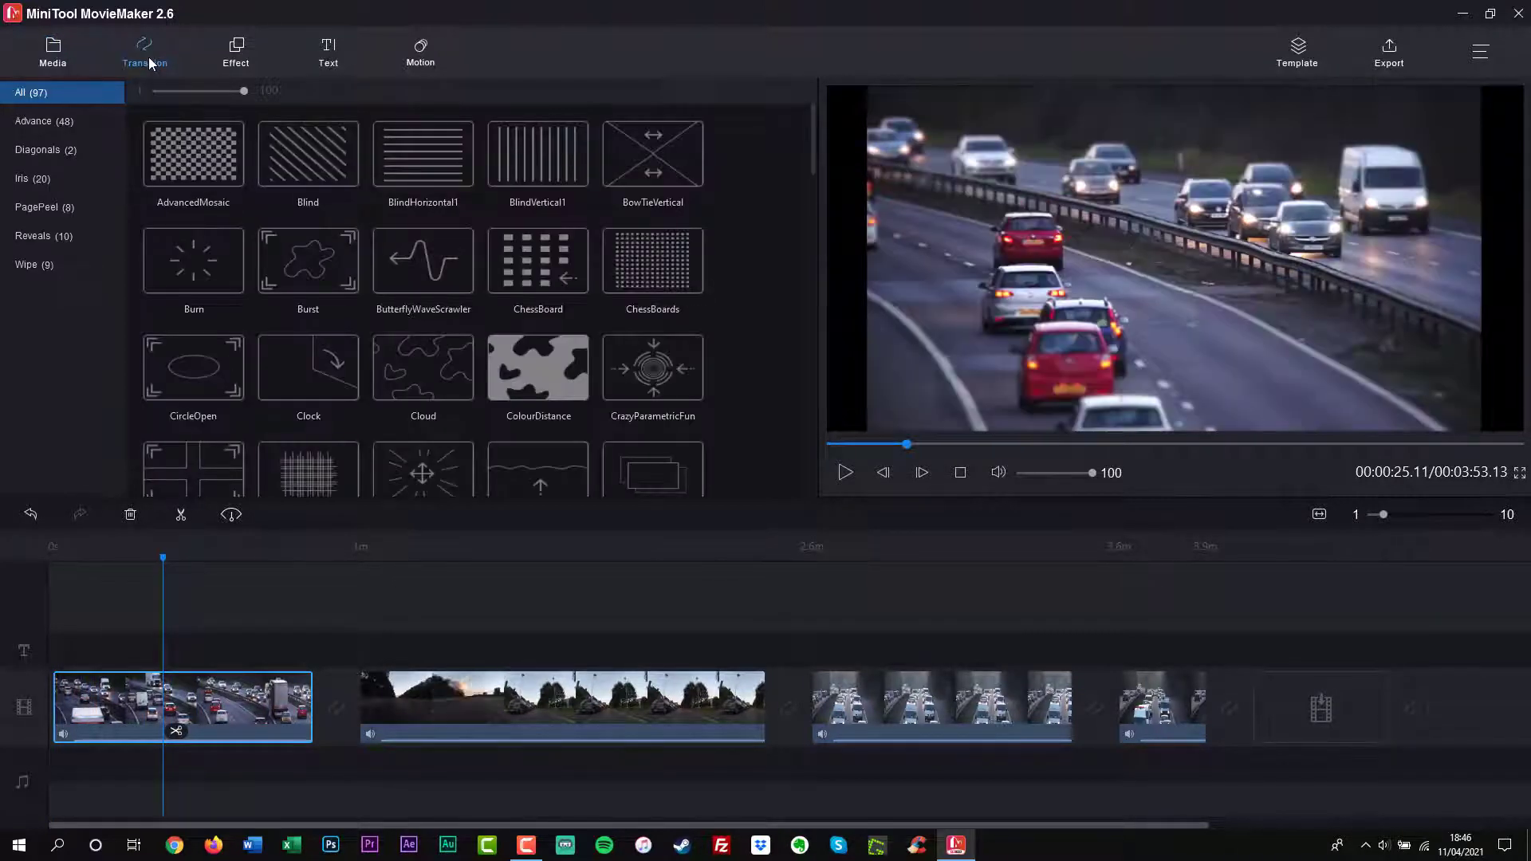
scroll(down, 3)
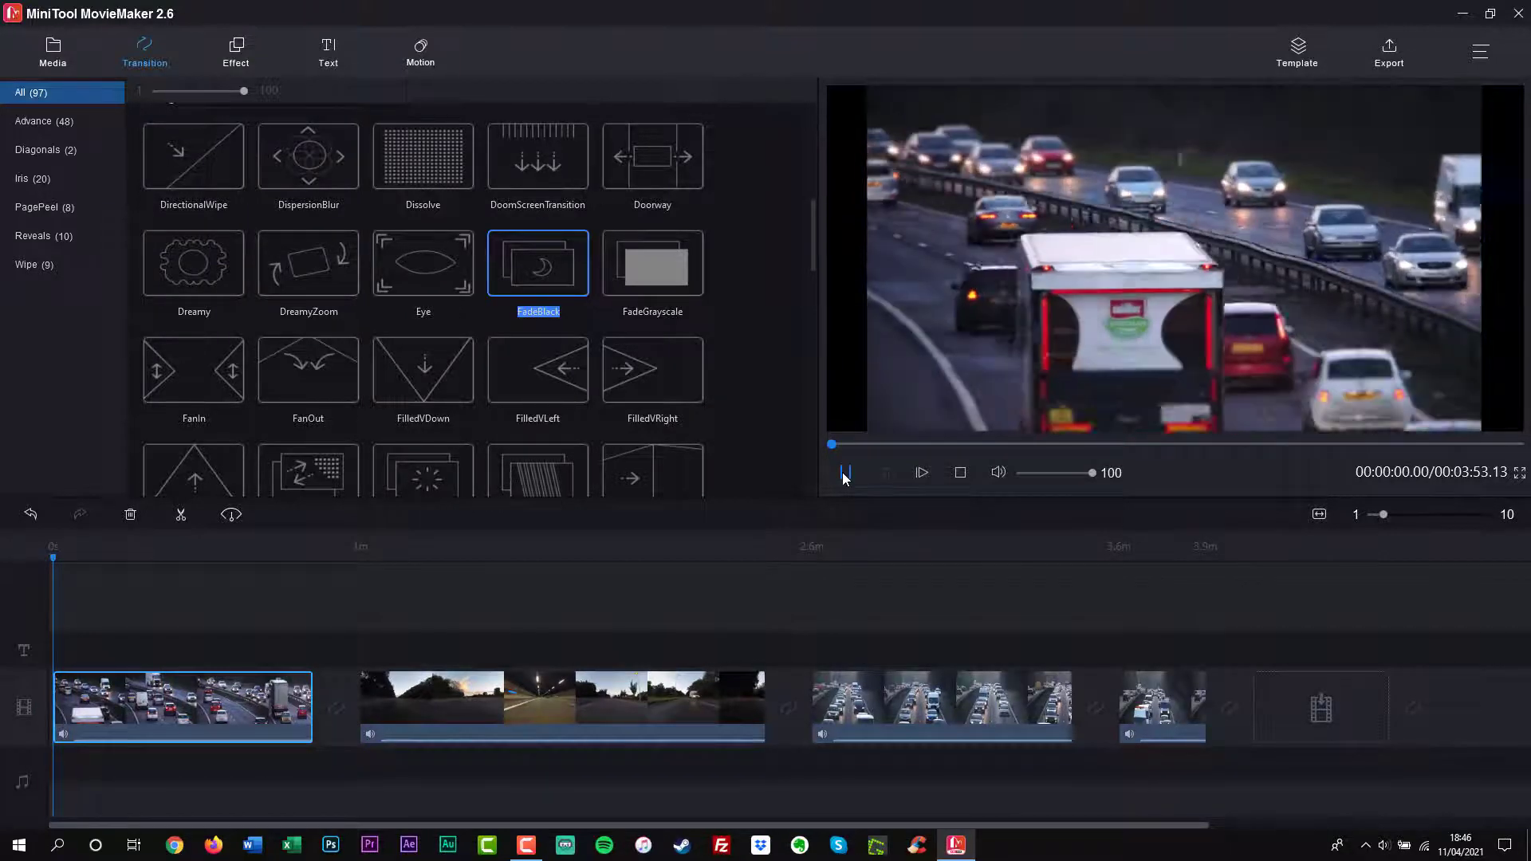
click(845, 472)
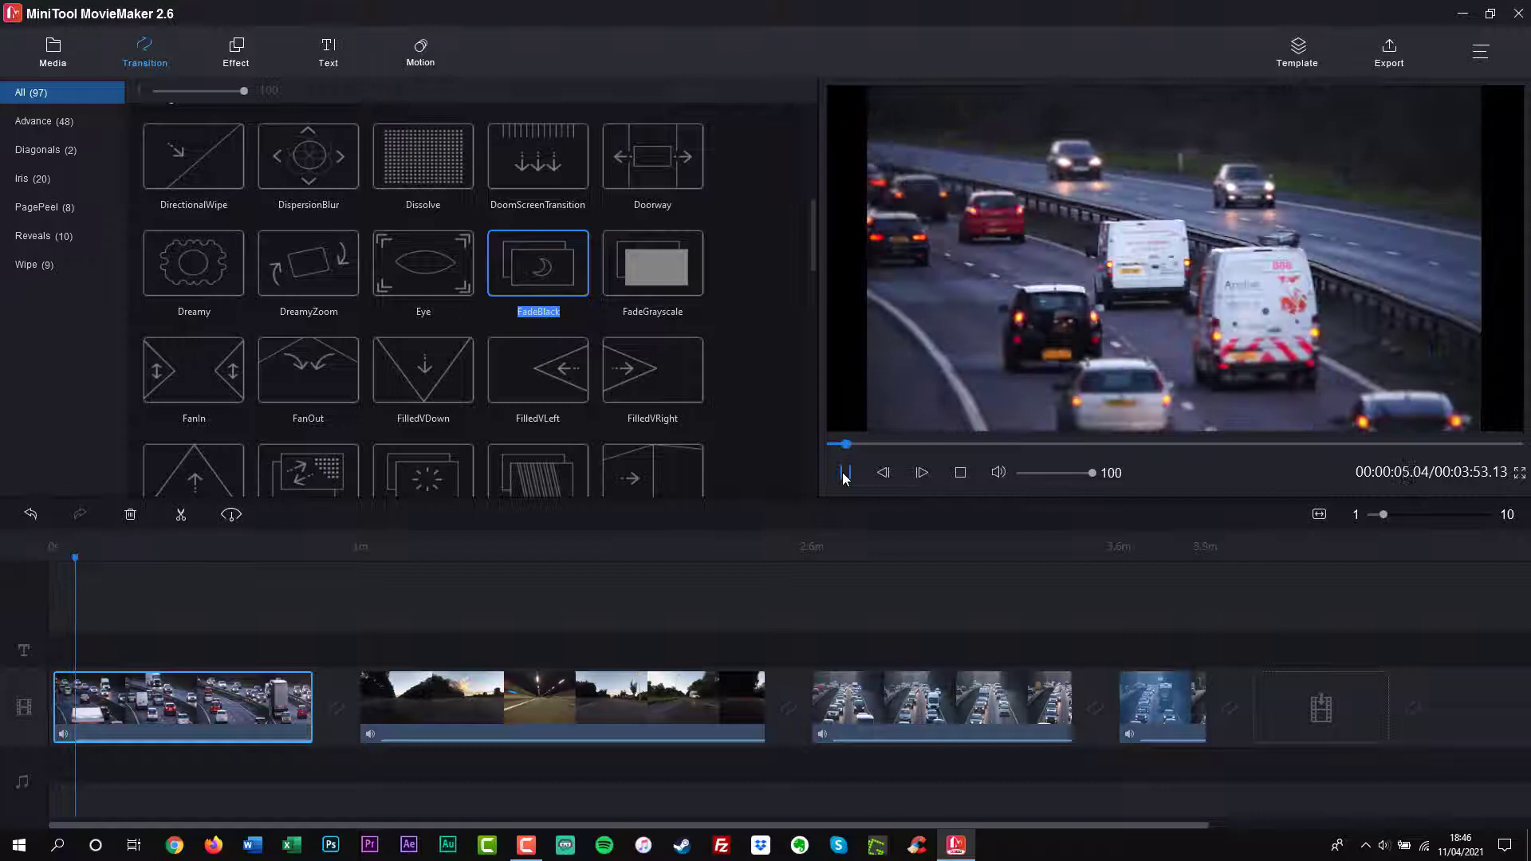
click(845, 472)
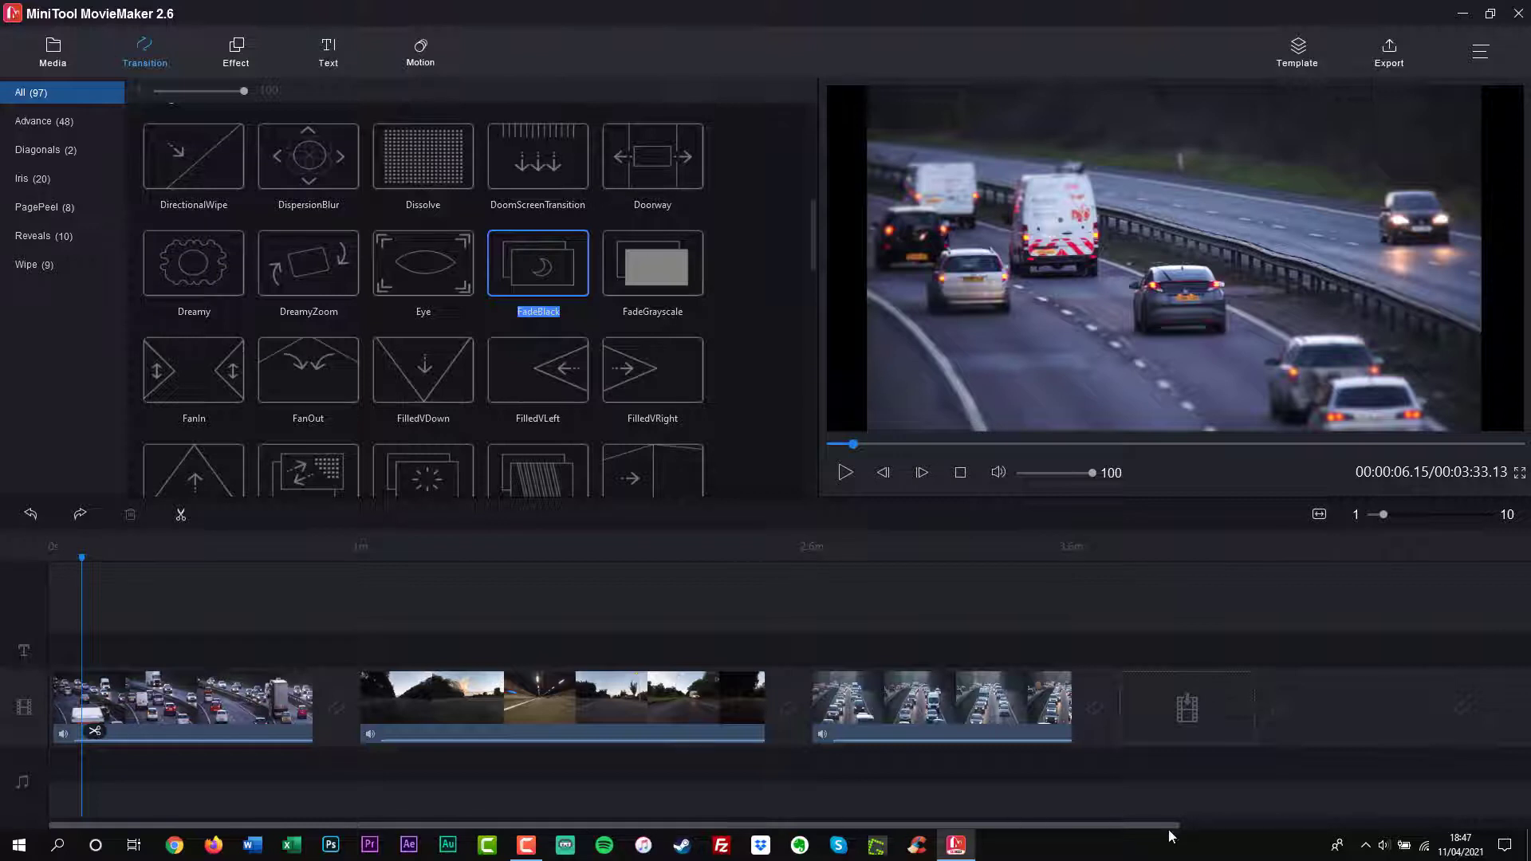
Apply FadeBlack and Dissolve between the clips and preview playback across the Dissolve
click(52, 46)
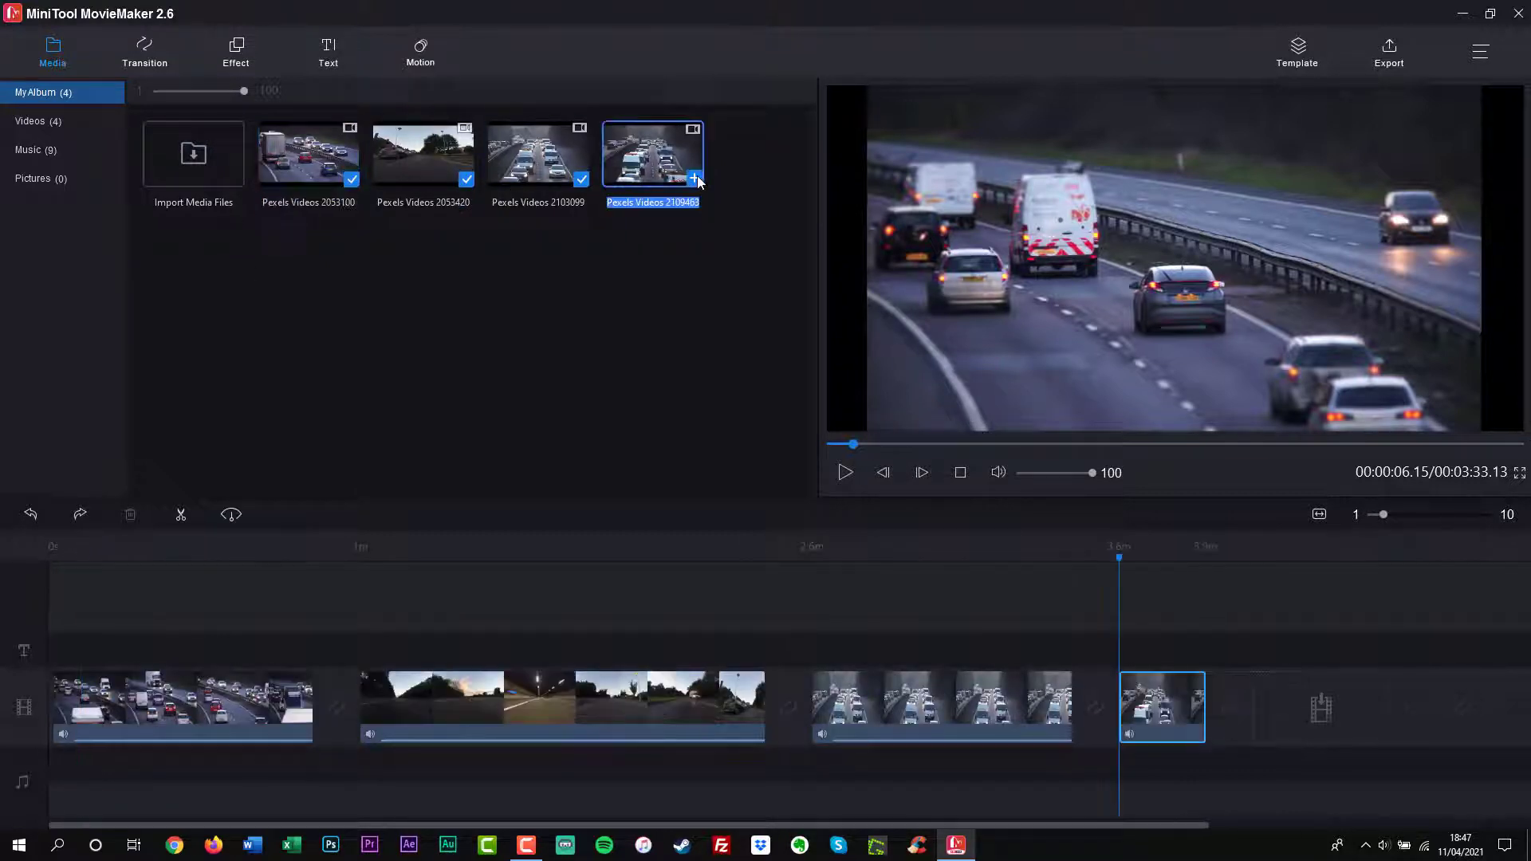
click(144, 45)
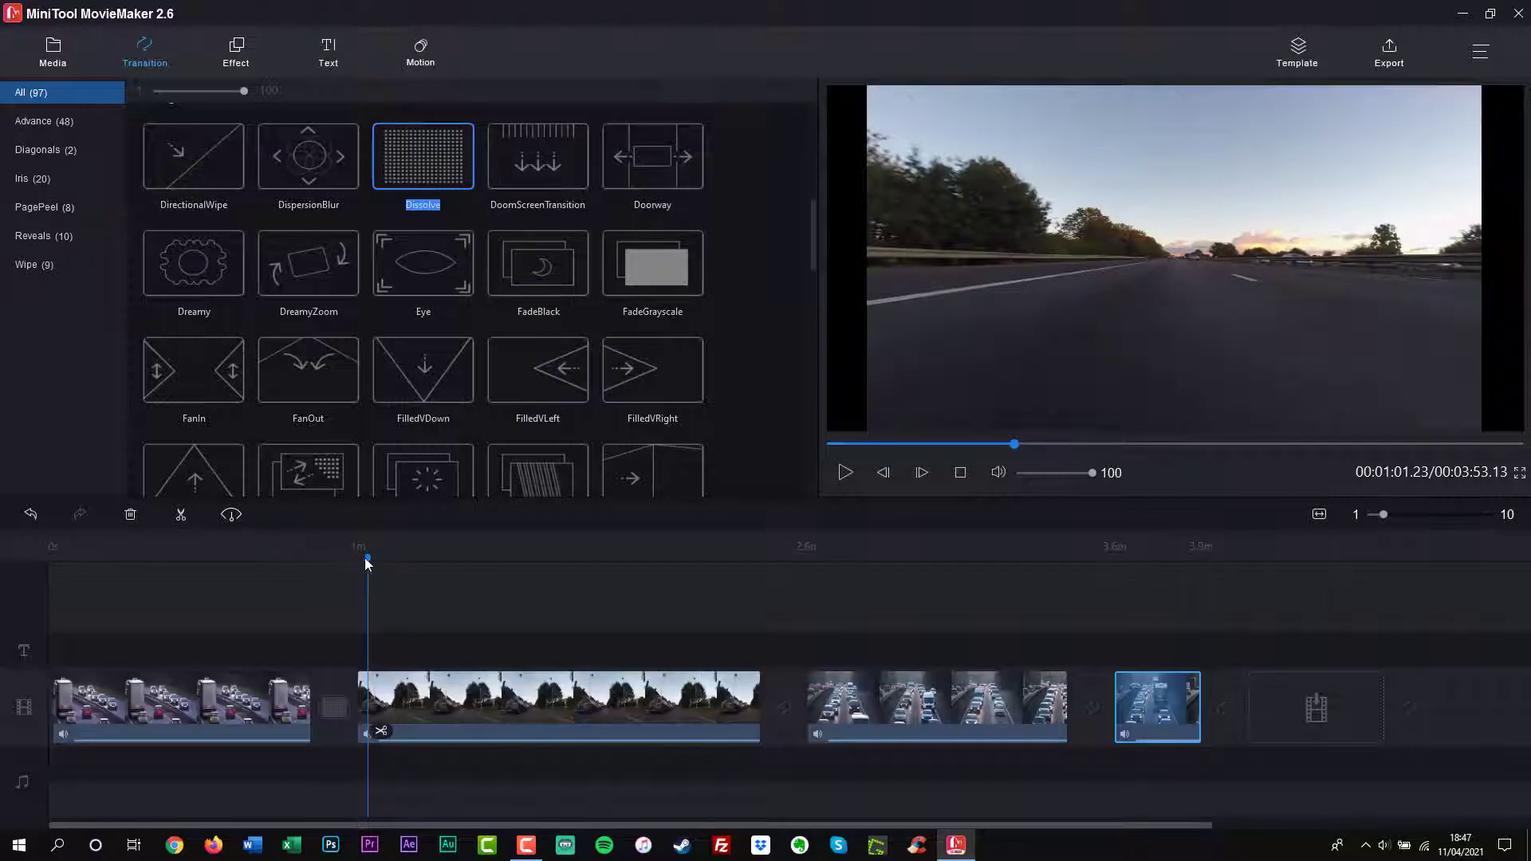
click(846, 472)
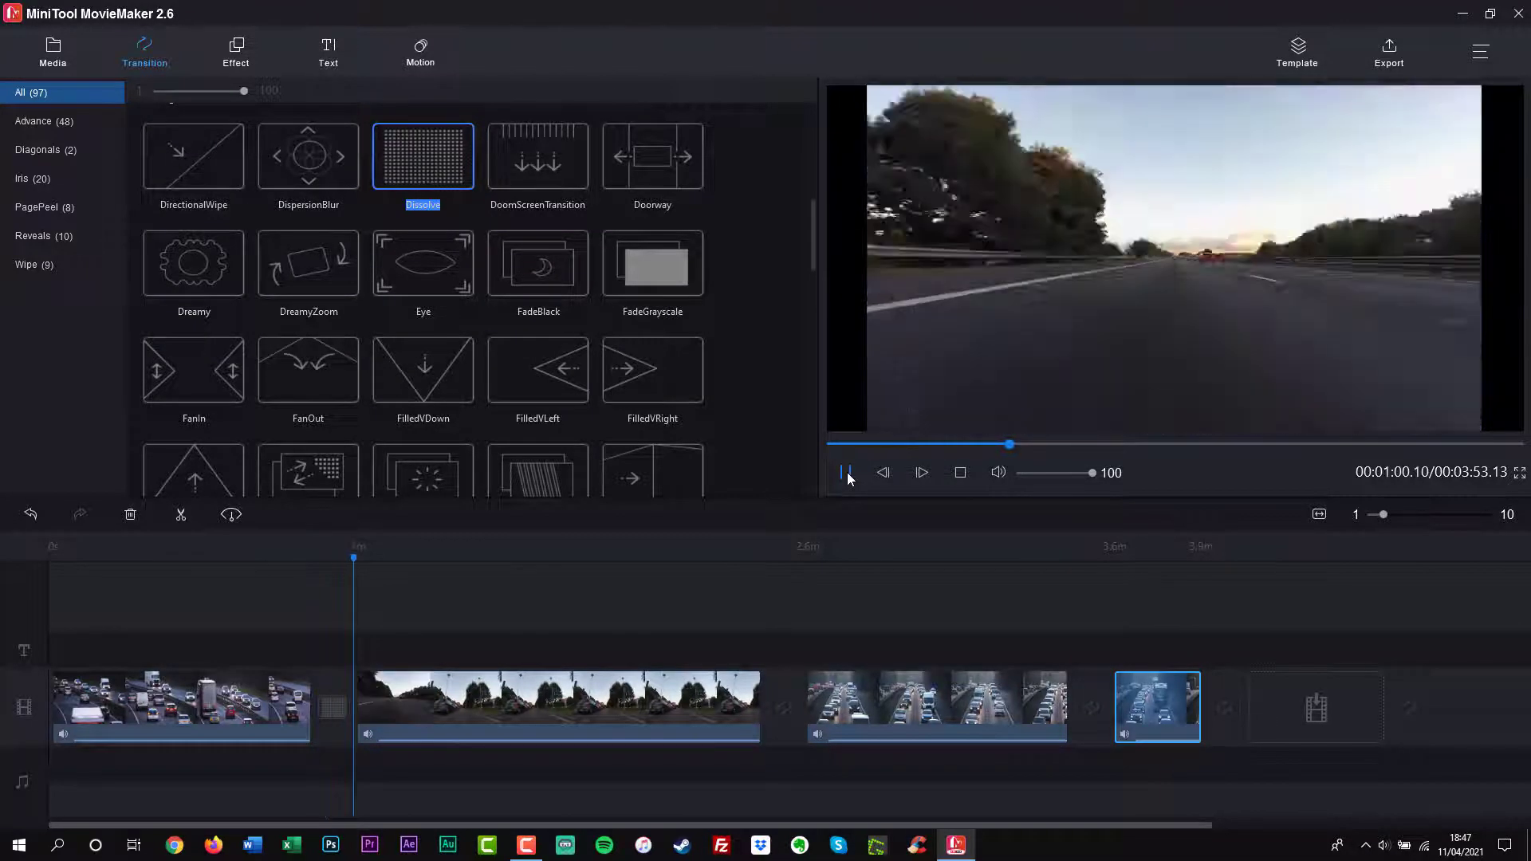
click(845, 472)
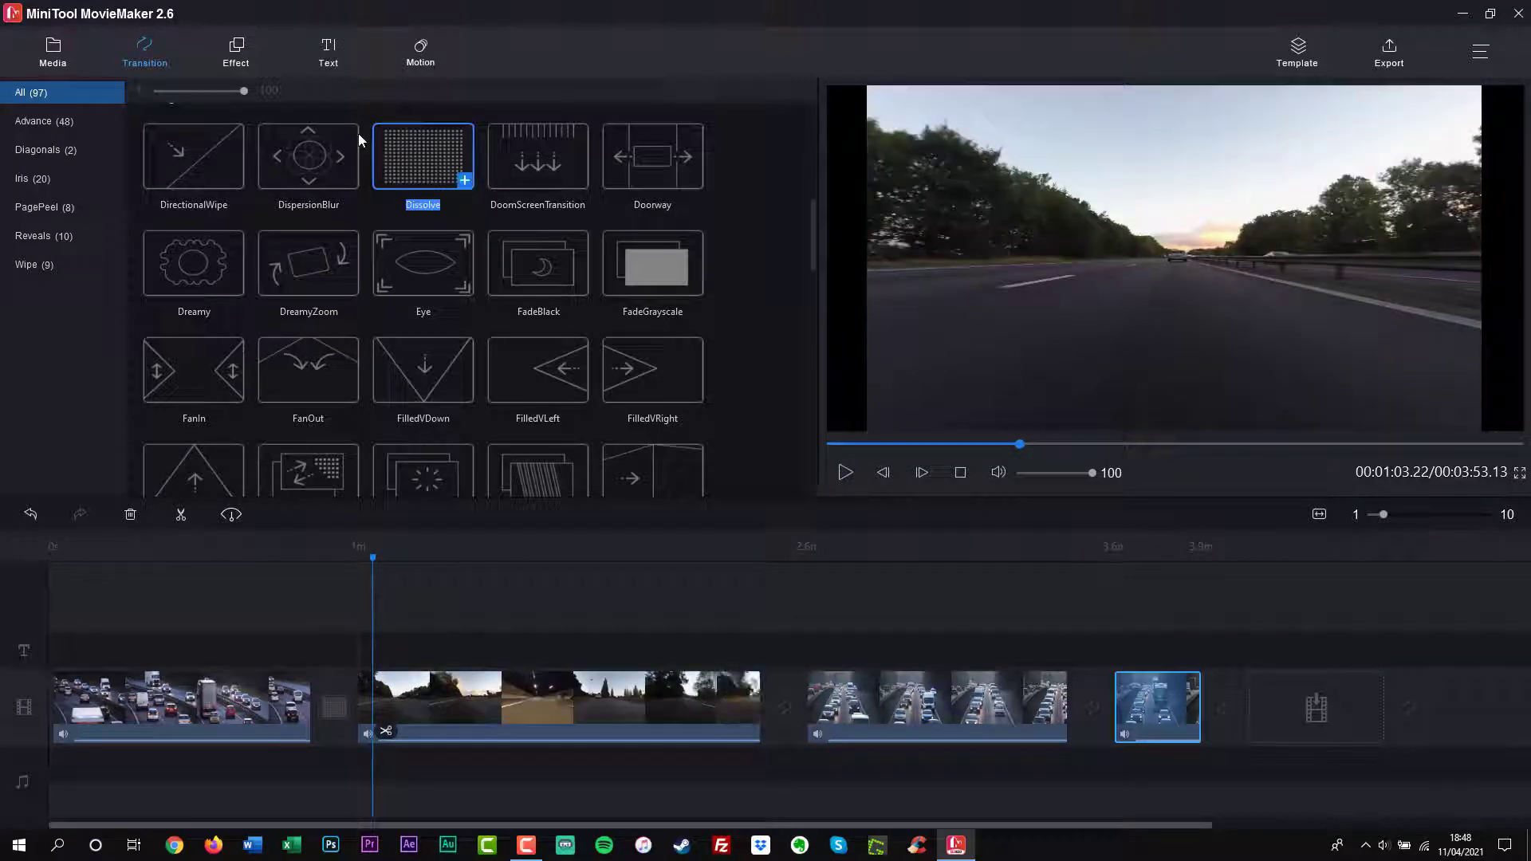
Apply the Warm and OldFilm colour effects to the traffic clips from the Effect library
click(236, 45)
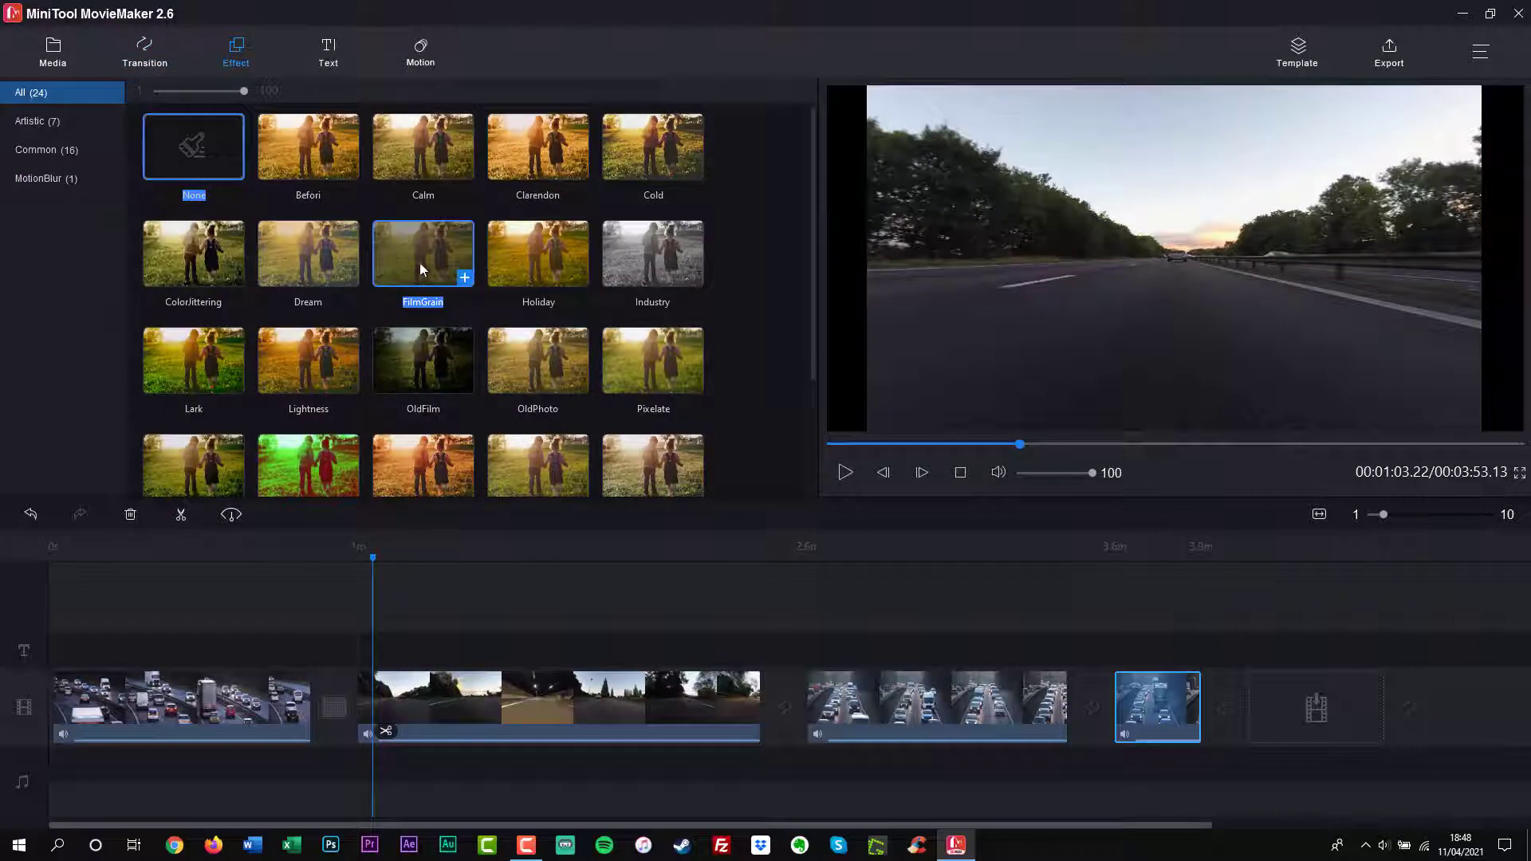
scroll(down, 3)
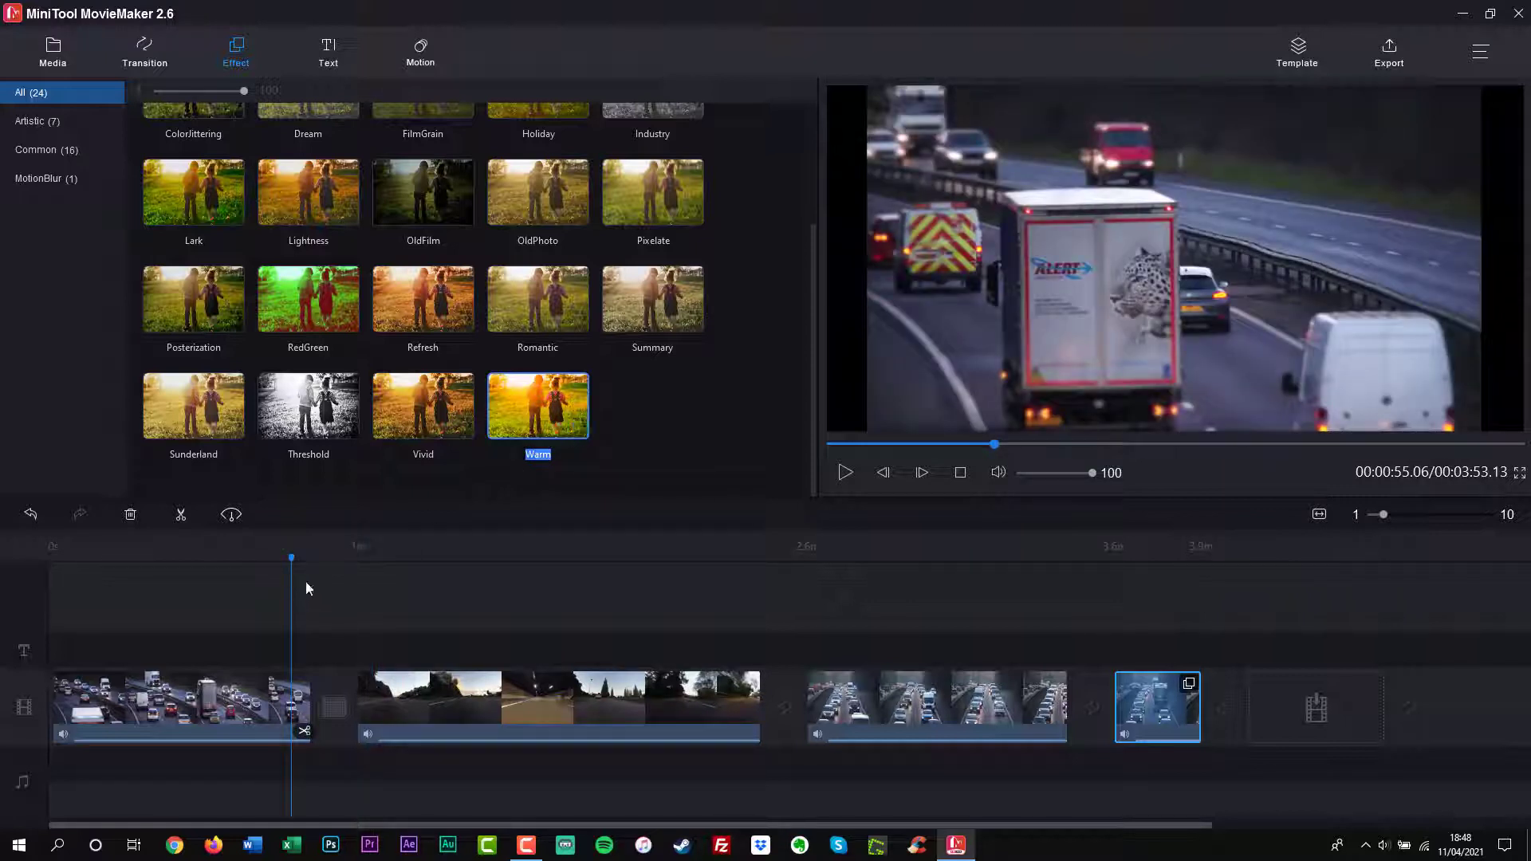
click(531, 699)
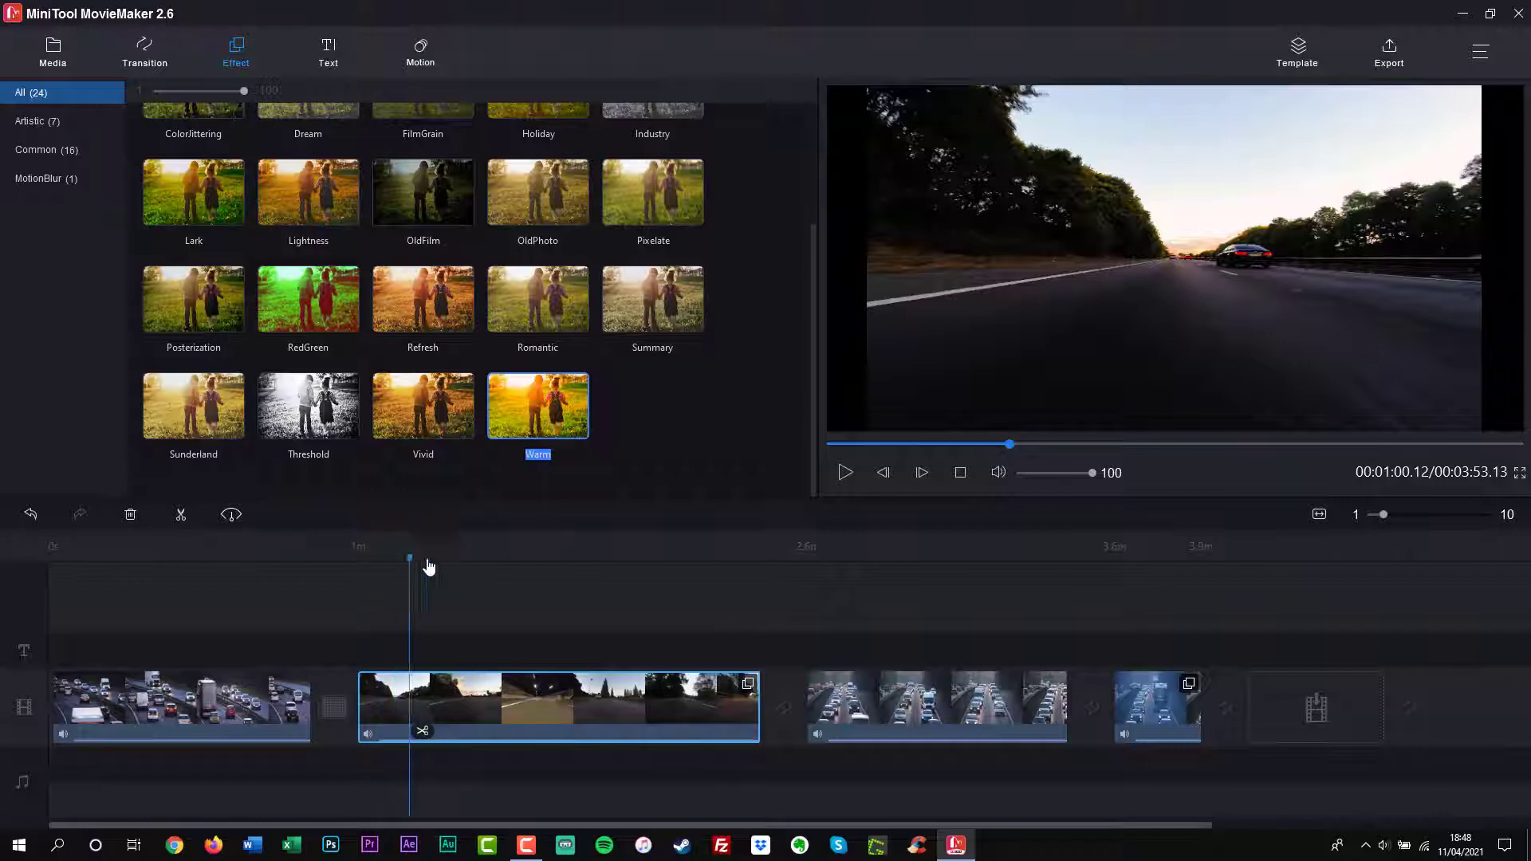
click(845, 472)
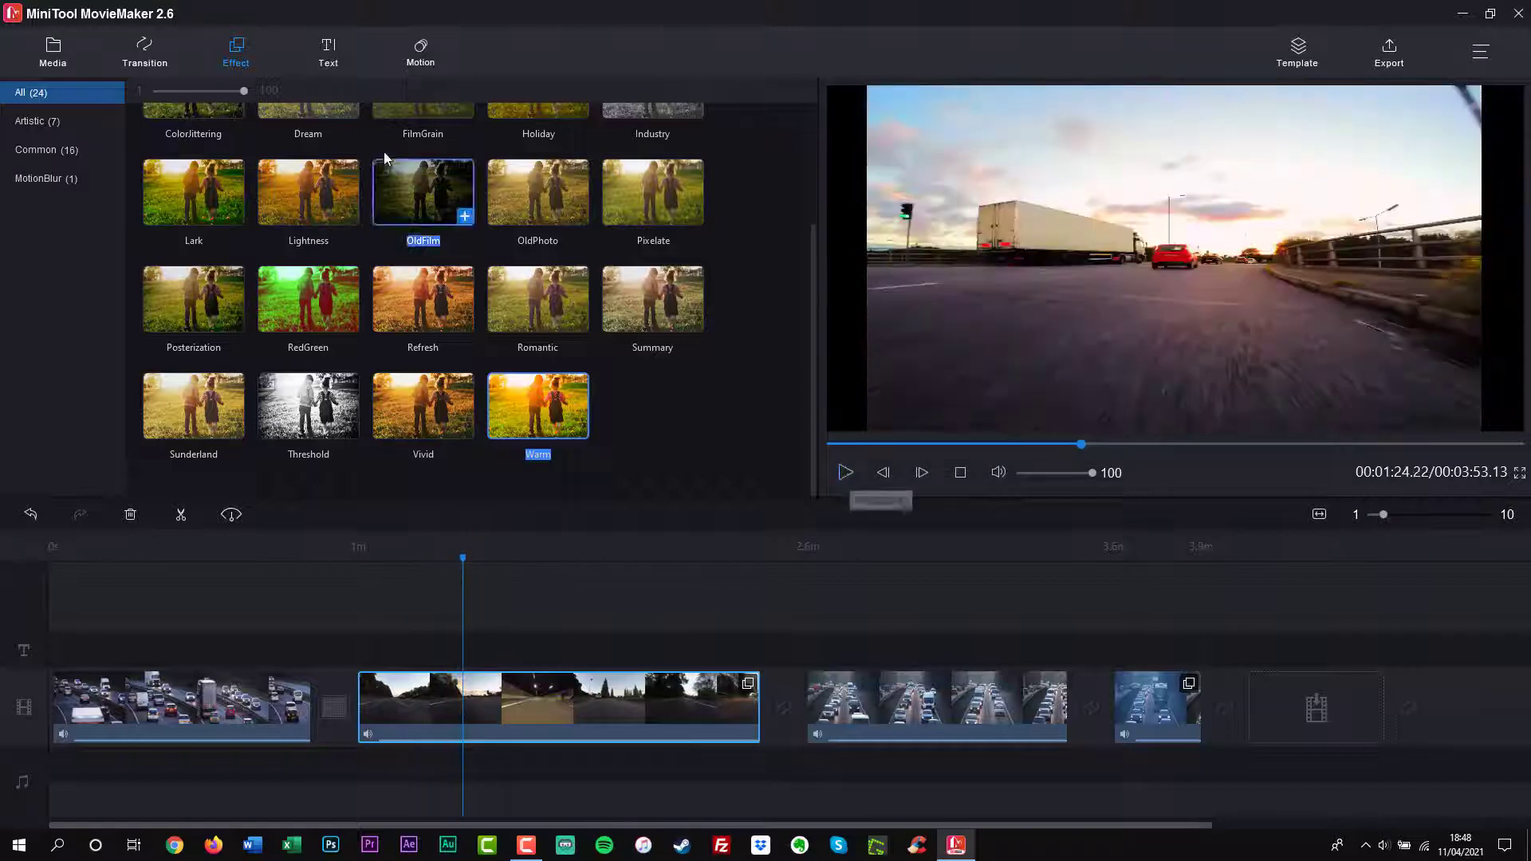
Add Caption1 over the second clip reading 'Cars Montage!' and move it toward the frame centre
click(329, 44)
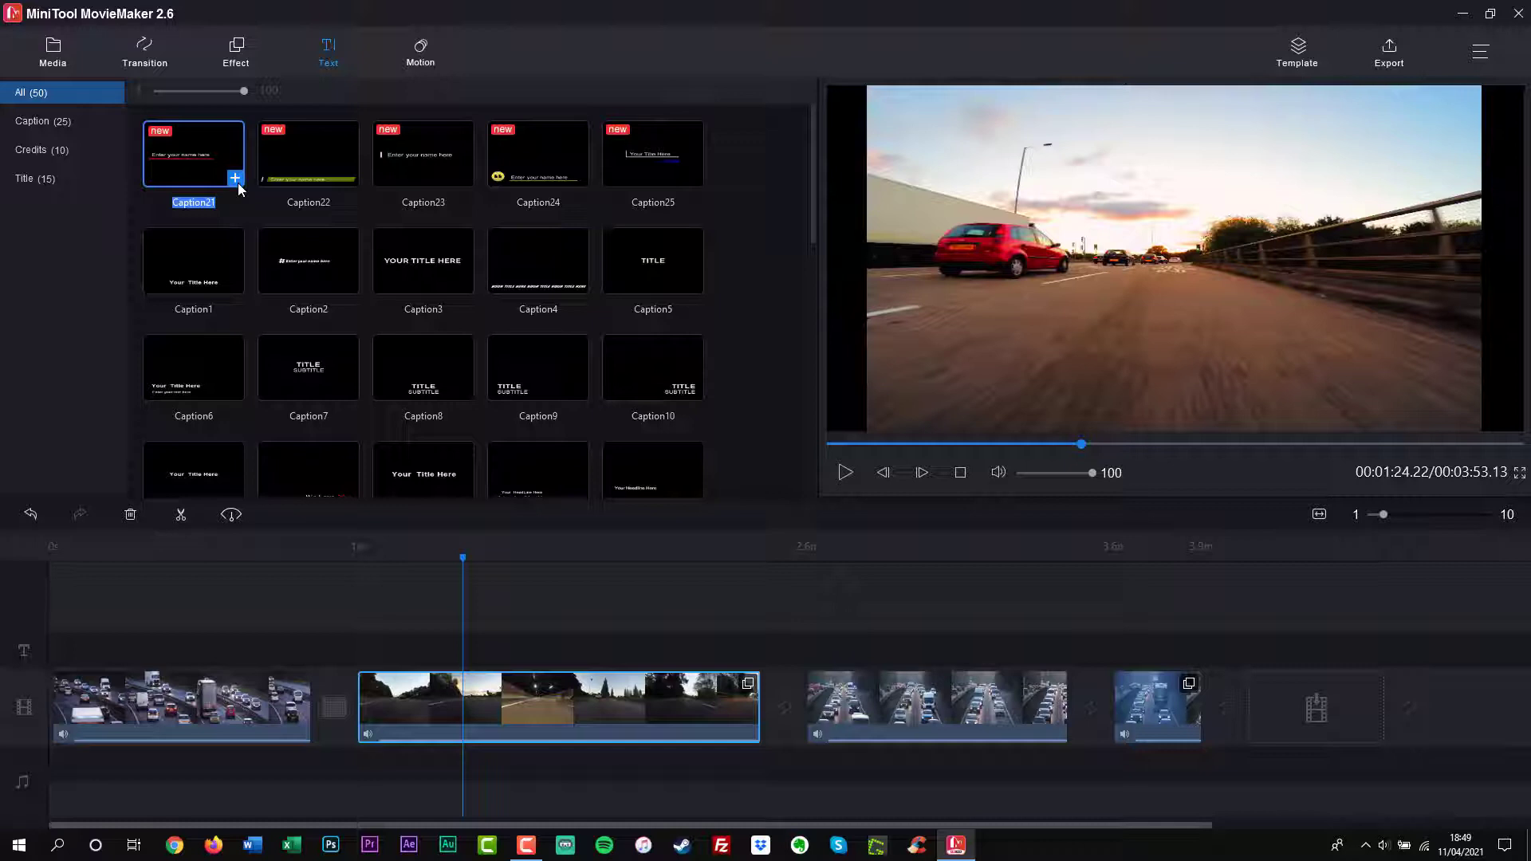
click(234, 179)
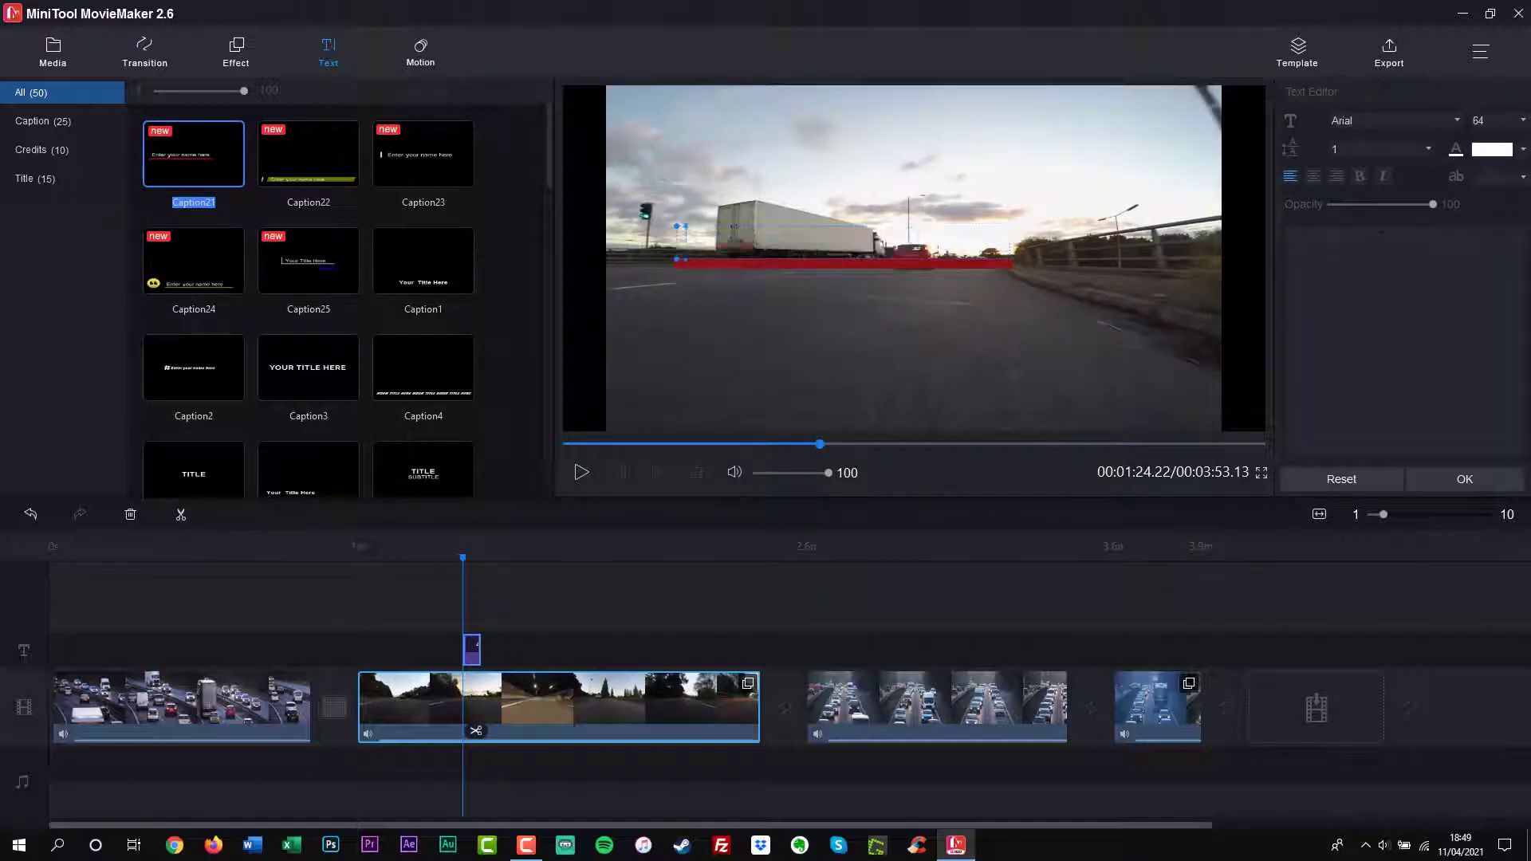
text(Cars M)
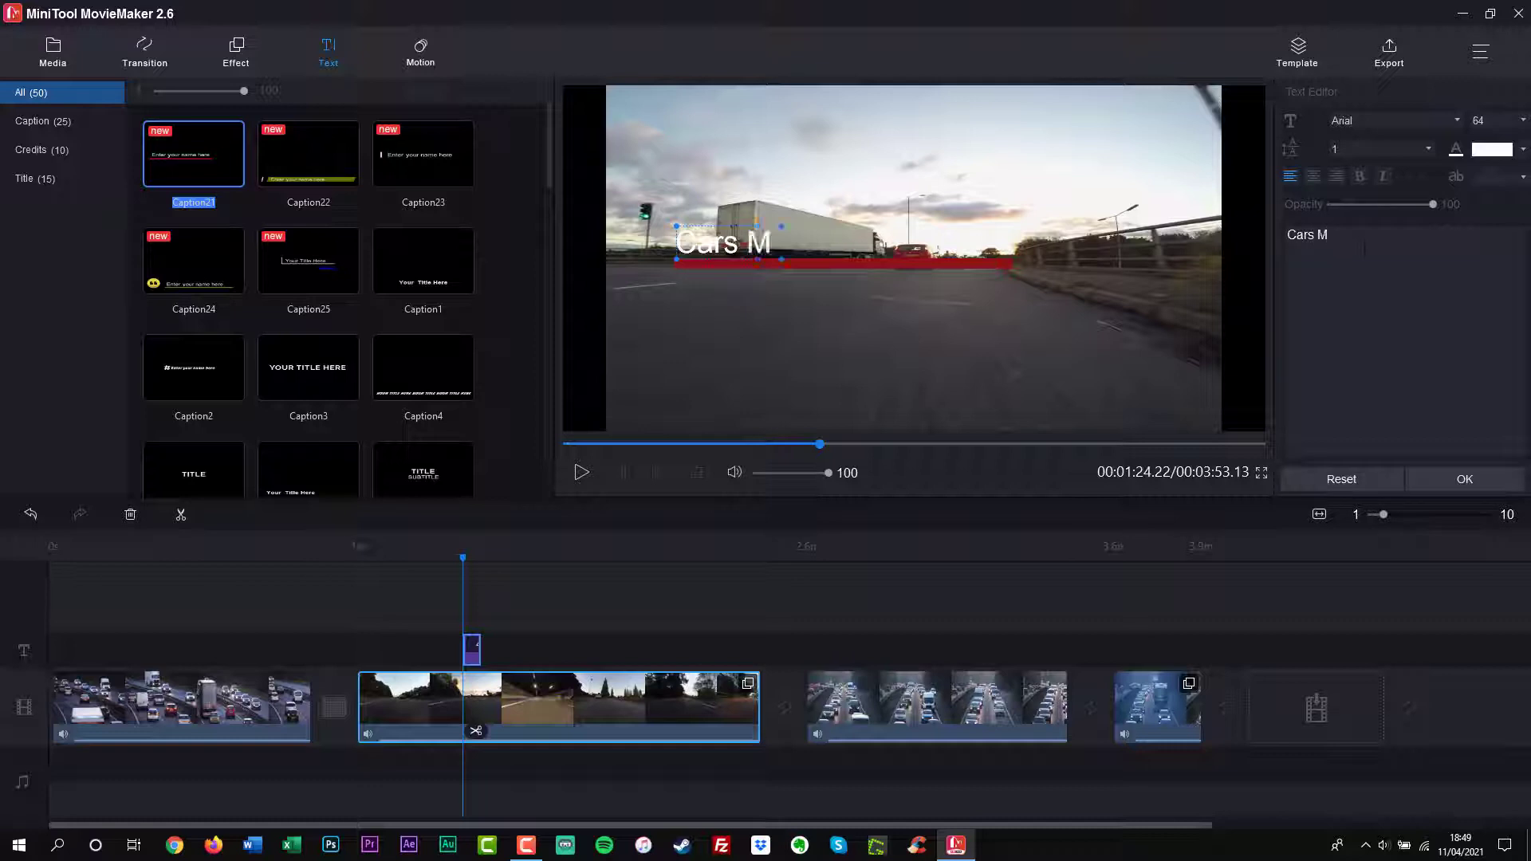
text(oontage)
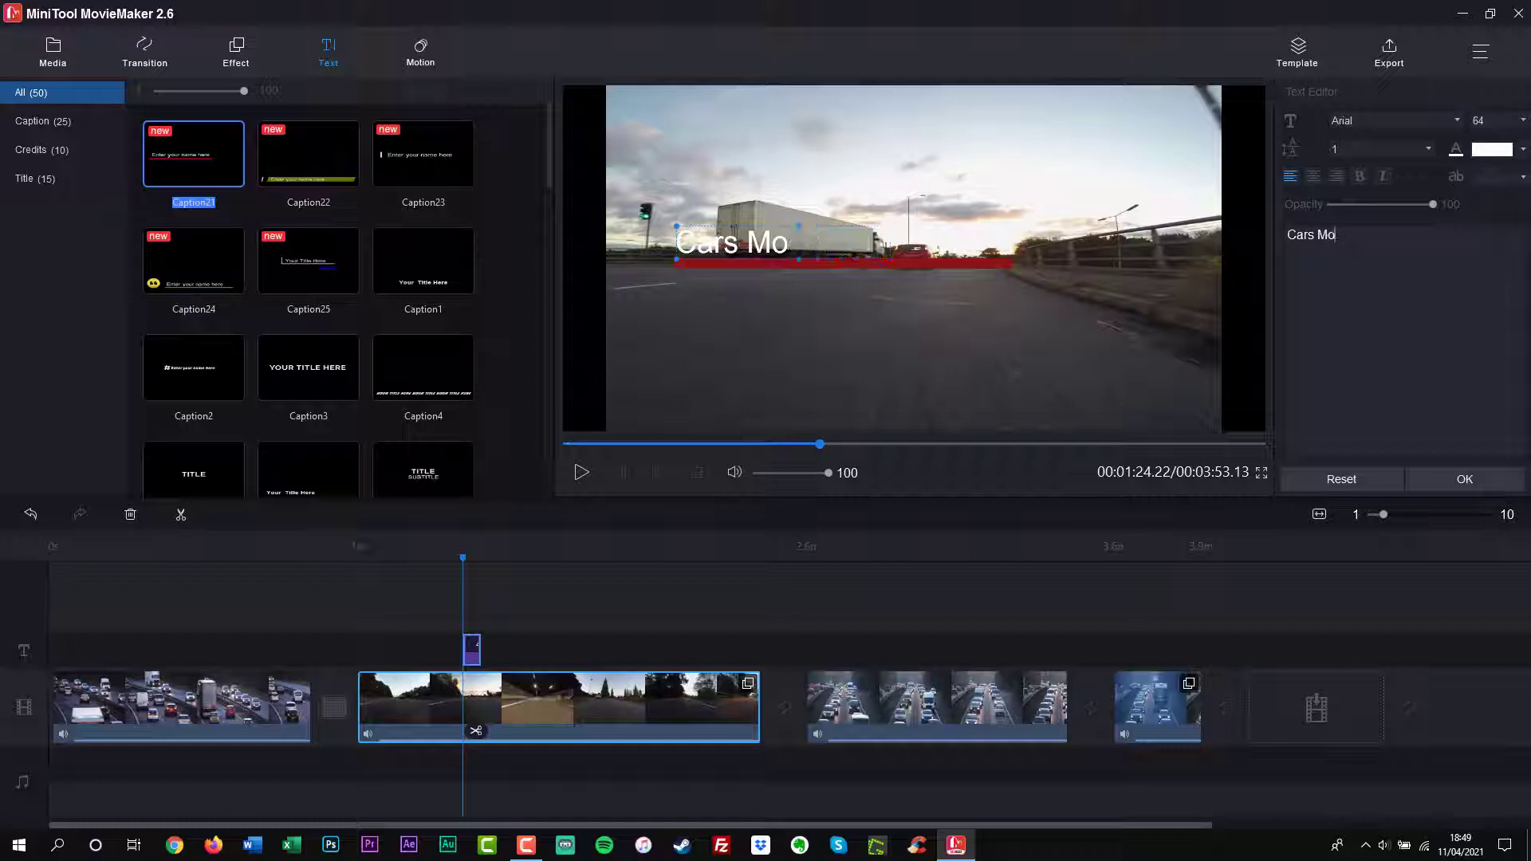
text(ntage!)
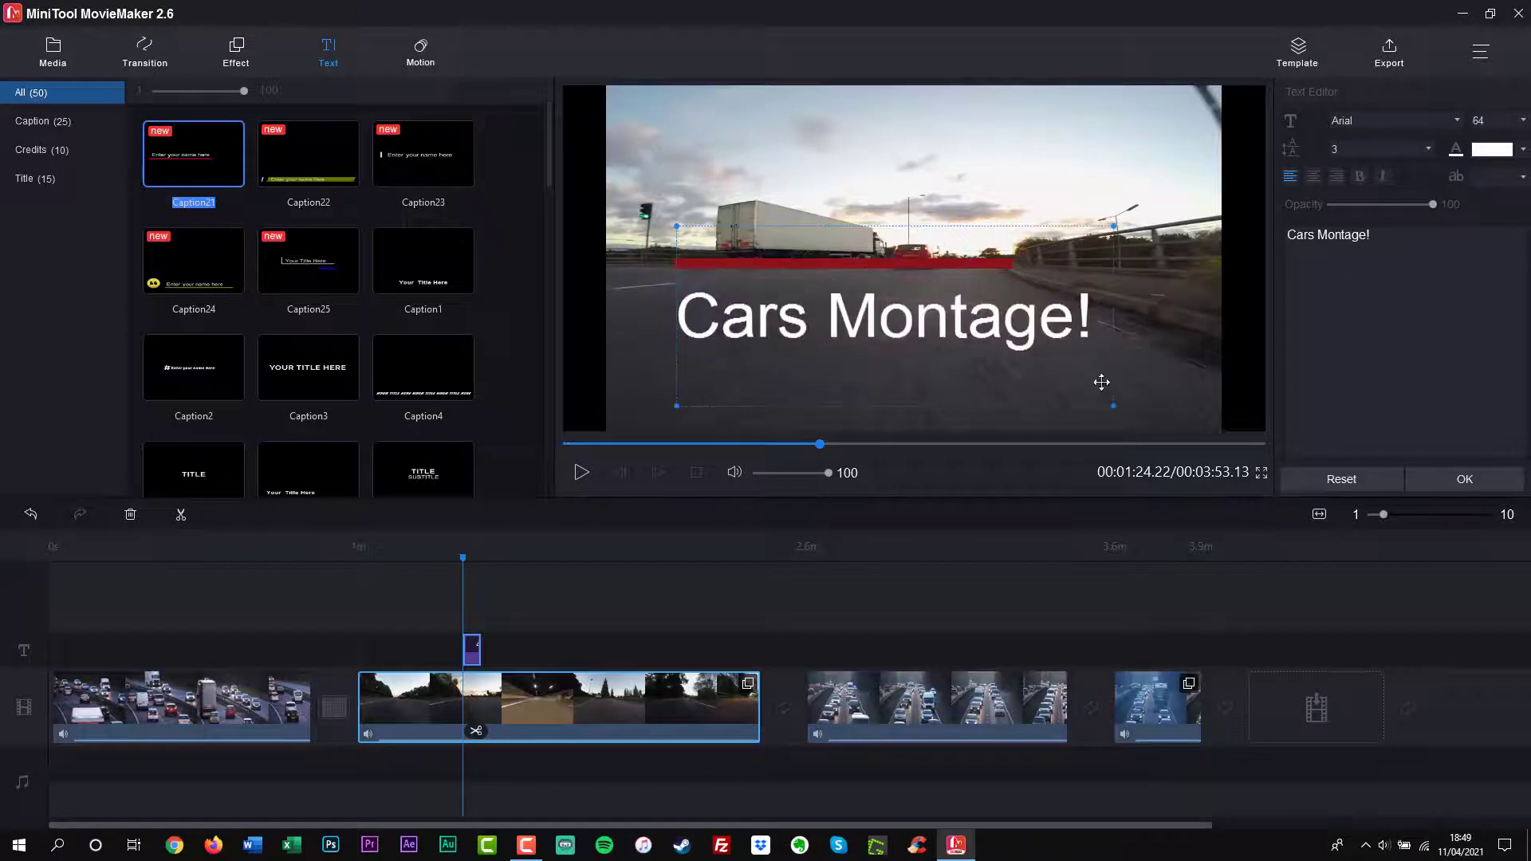
drag(882, 327, 882, 267)
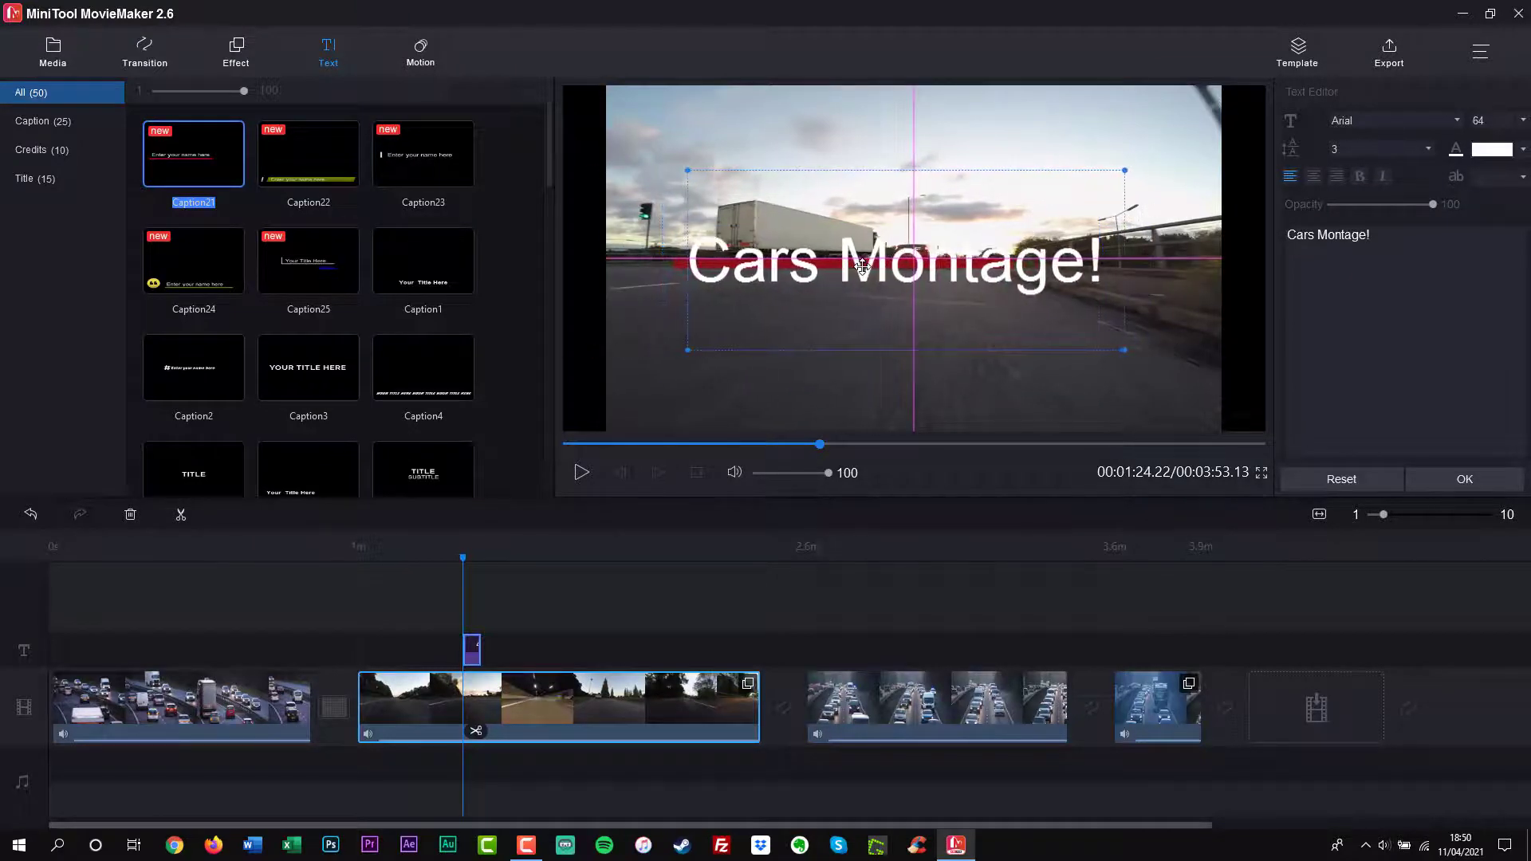
Set the caption's text colour and Broadway font, then confirm the caption edits
click(1502, 149)
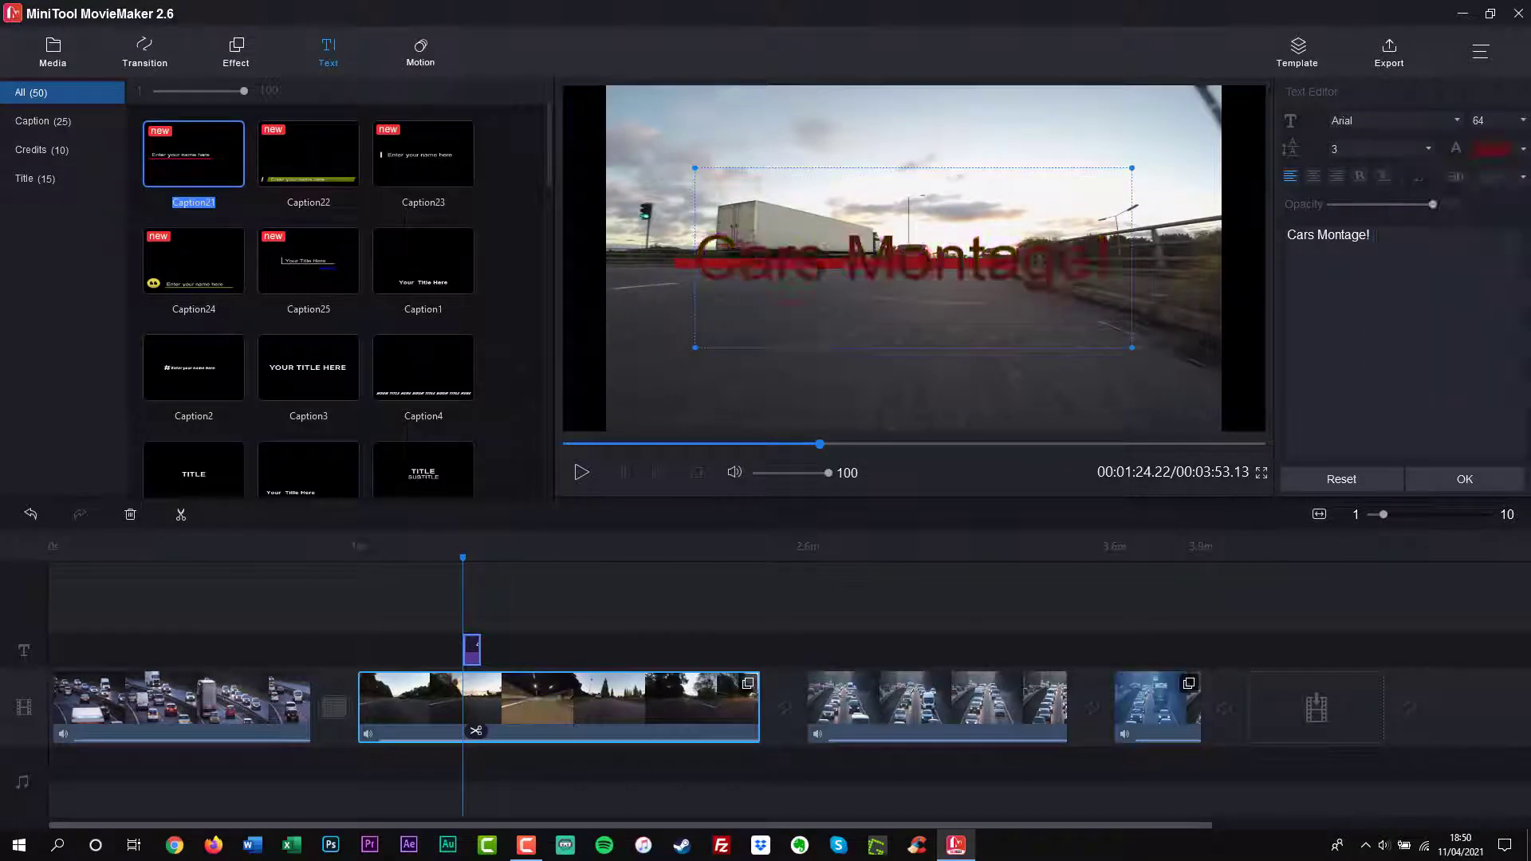
click(1493, 149)
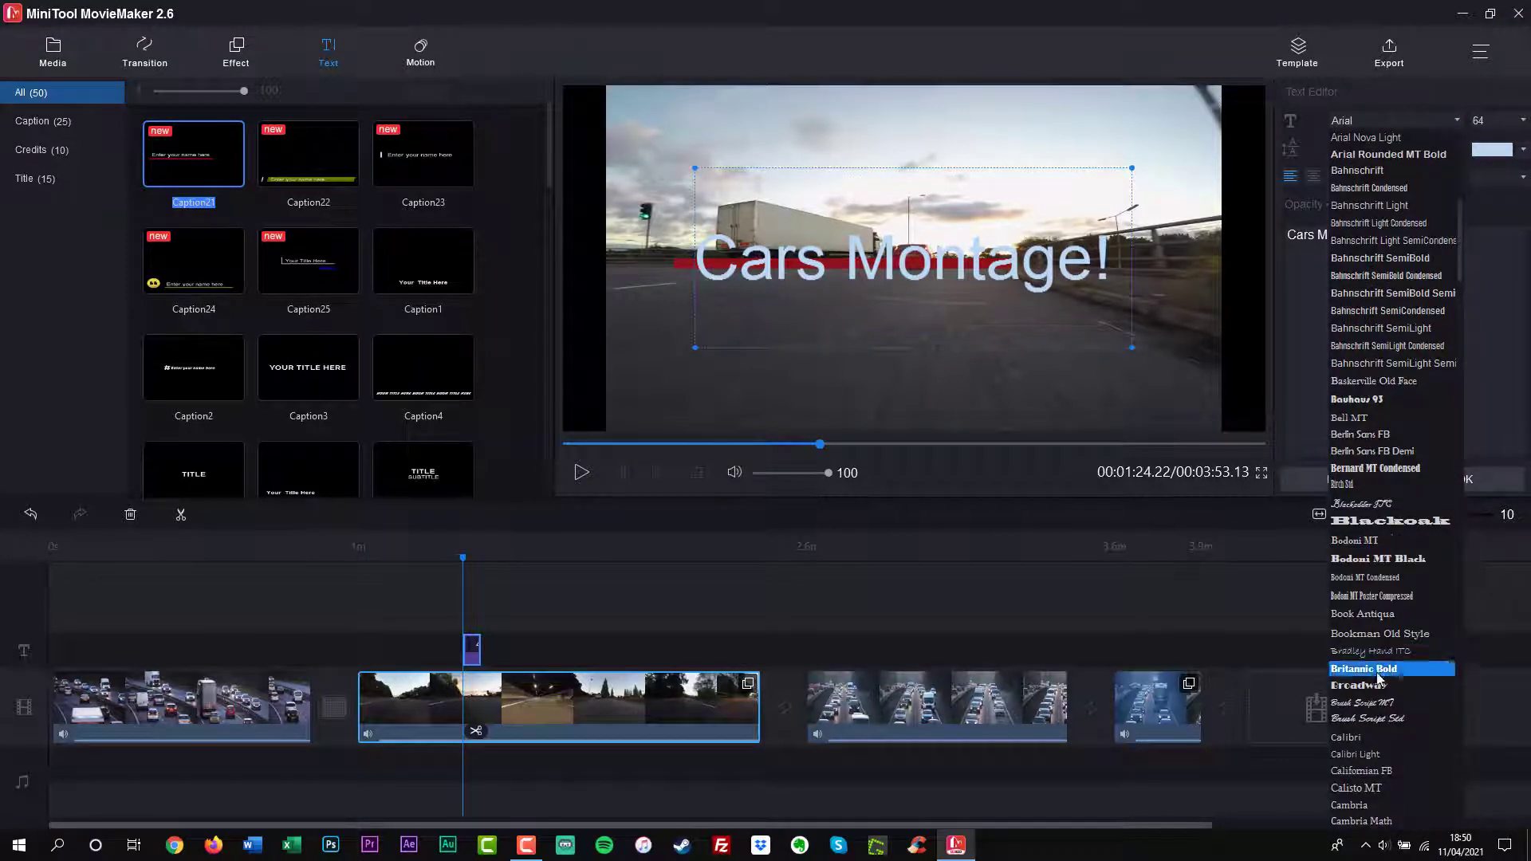
click(1357, 685)
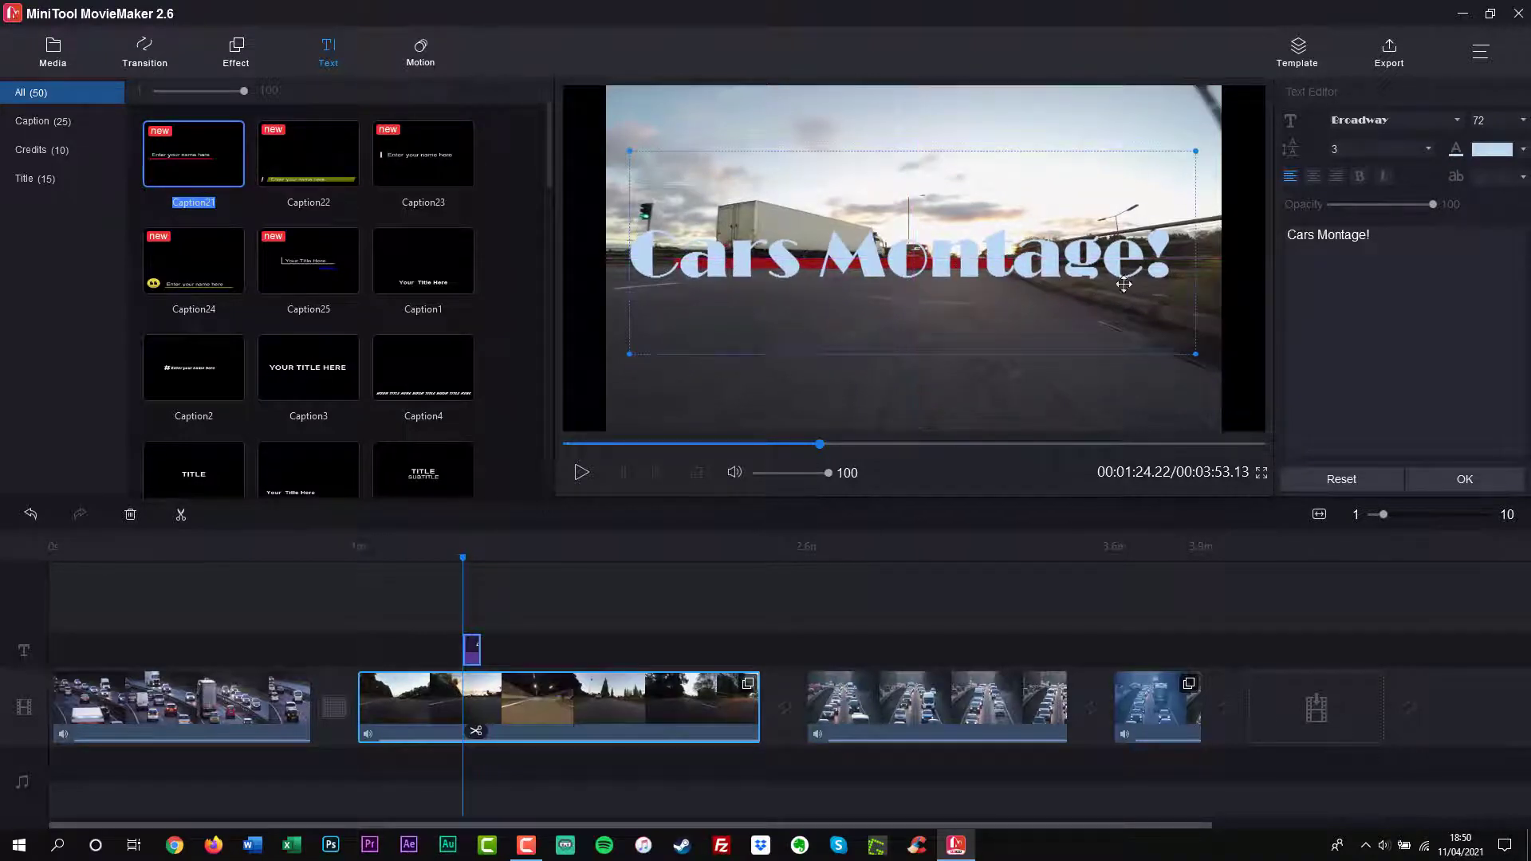
click(1493, 150)
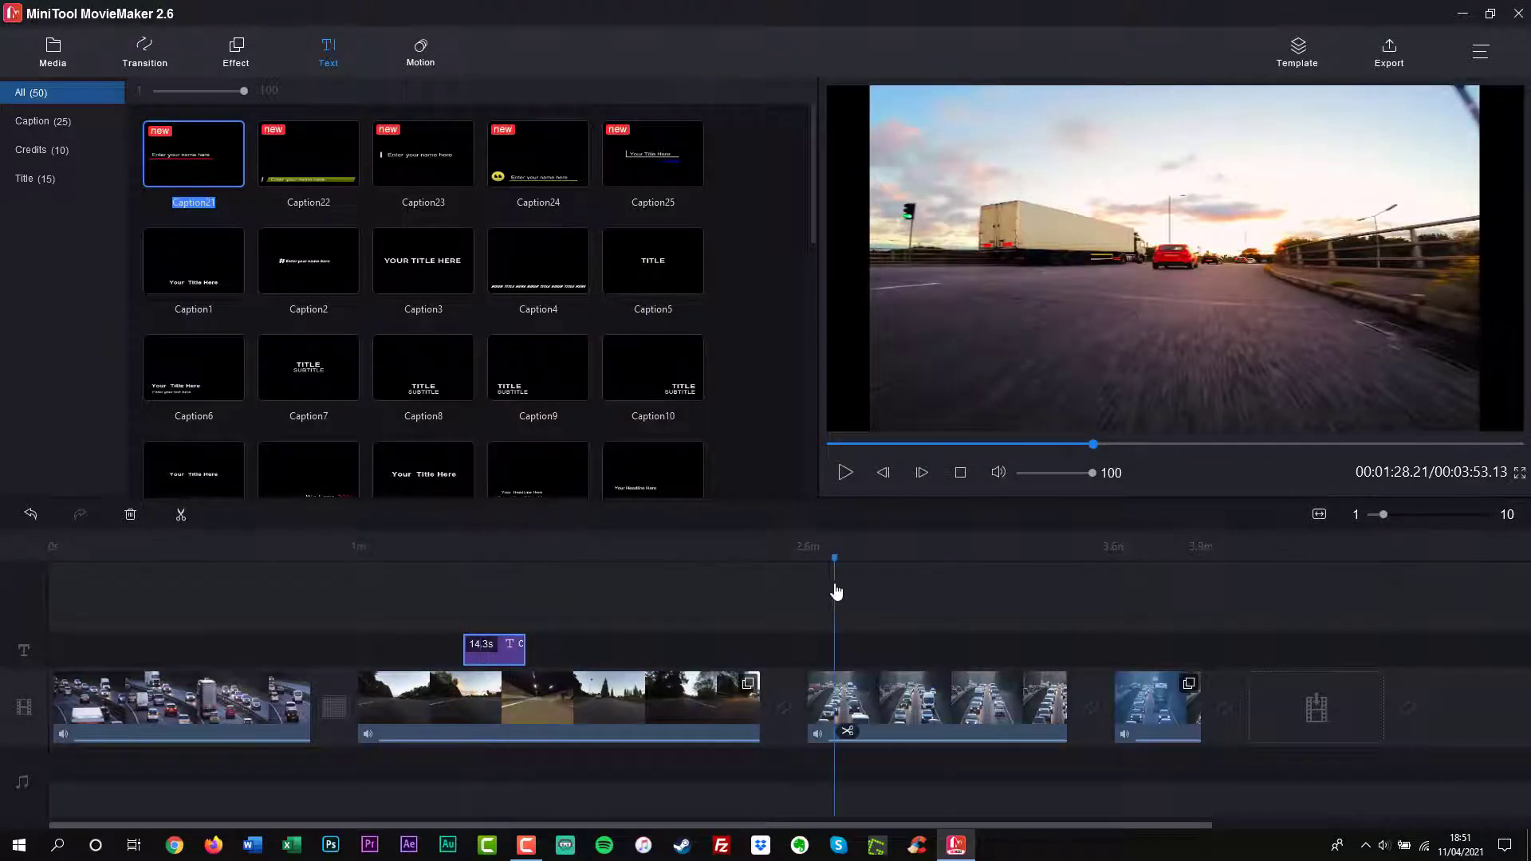
Apply 'Pan right along bottom' motion to the third clip and preview the montage to its end
click(421, 45)
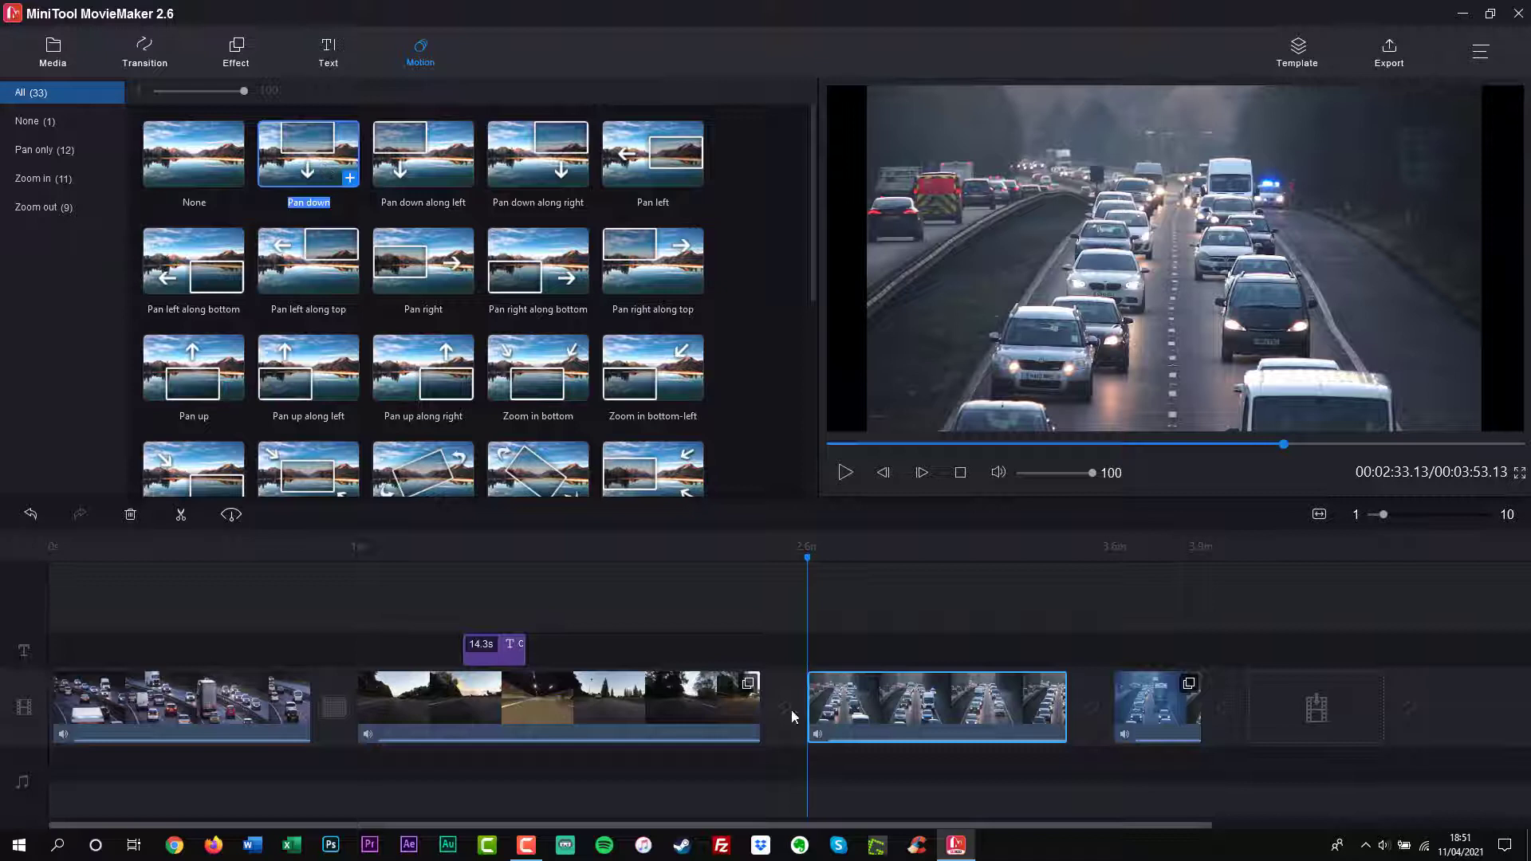
mouse_move(657, 150)
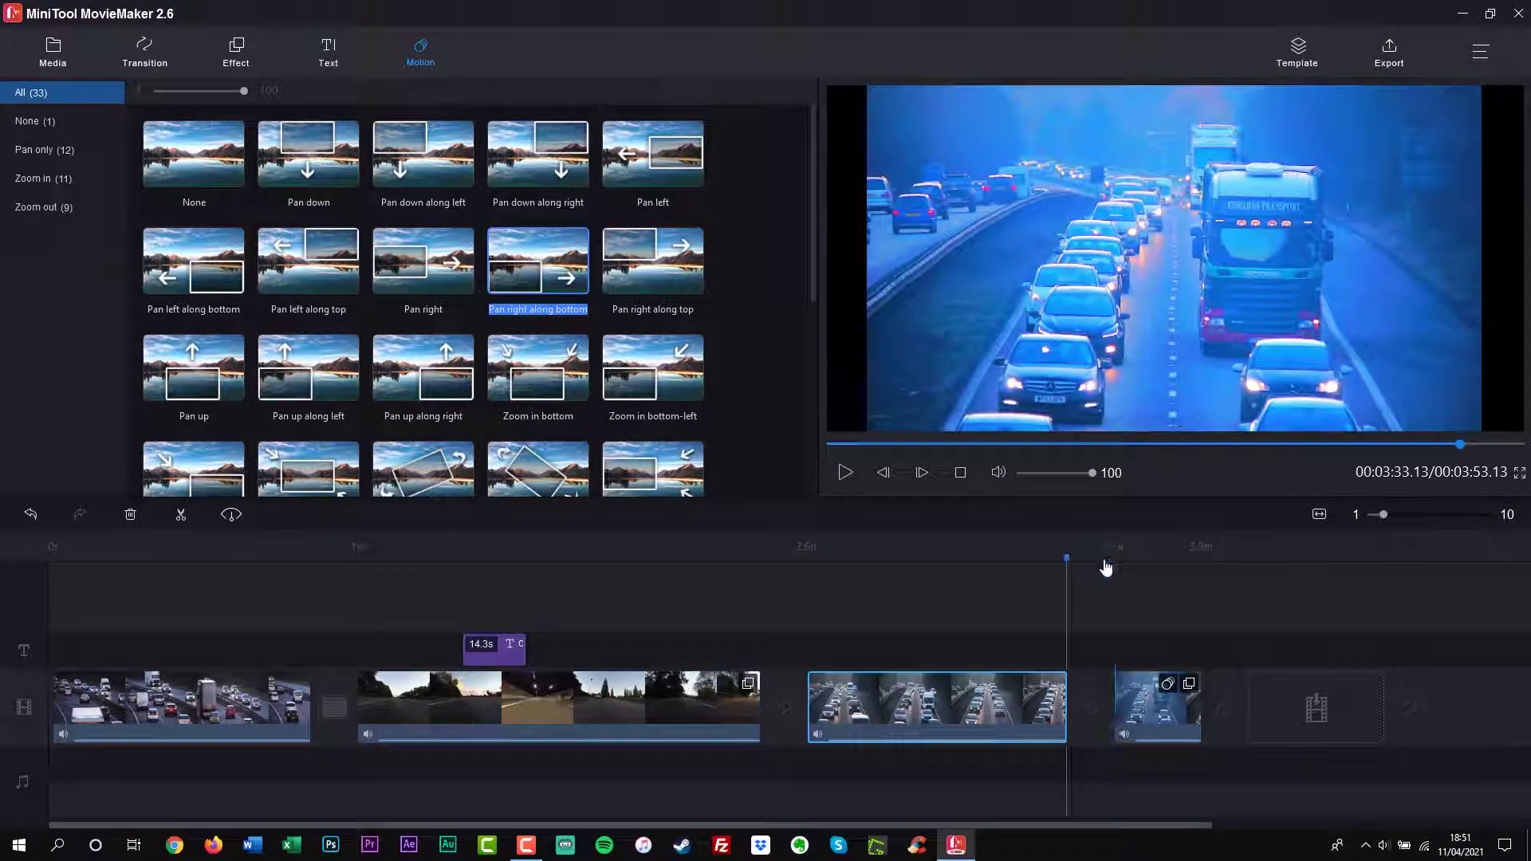
click(845, 472)
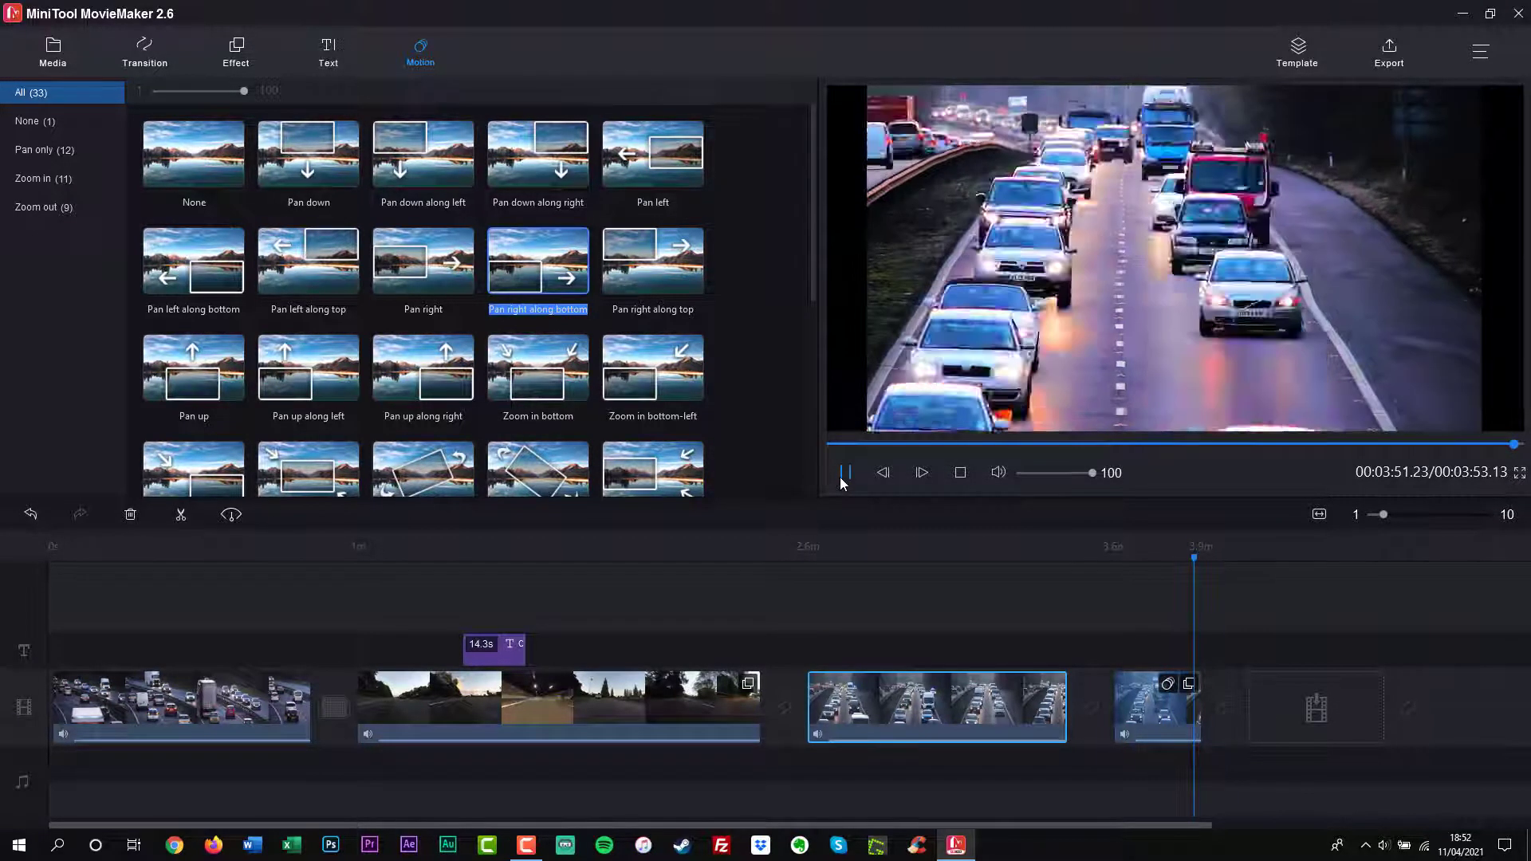
click(845, 472)
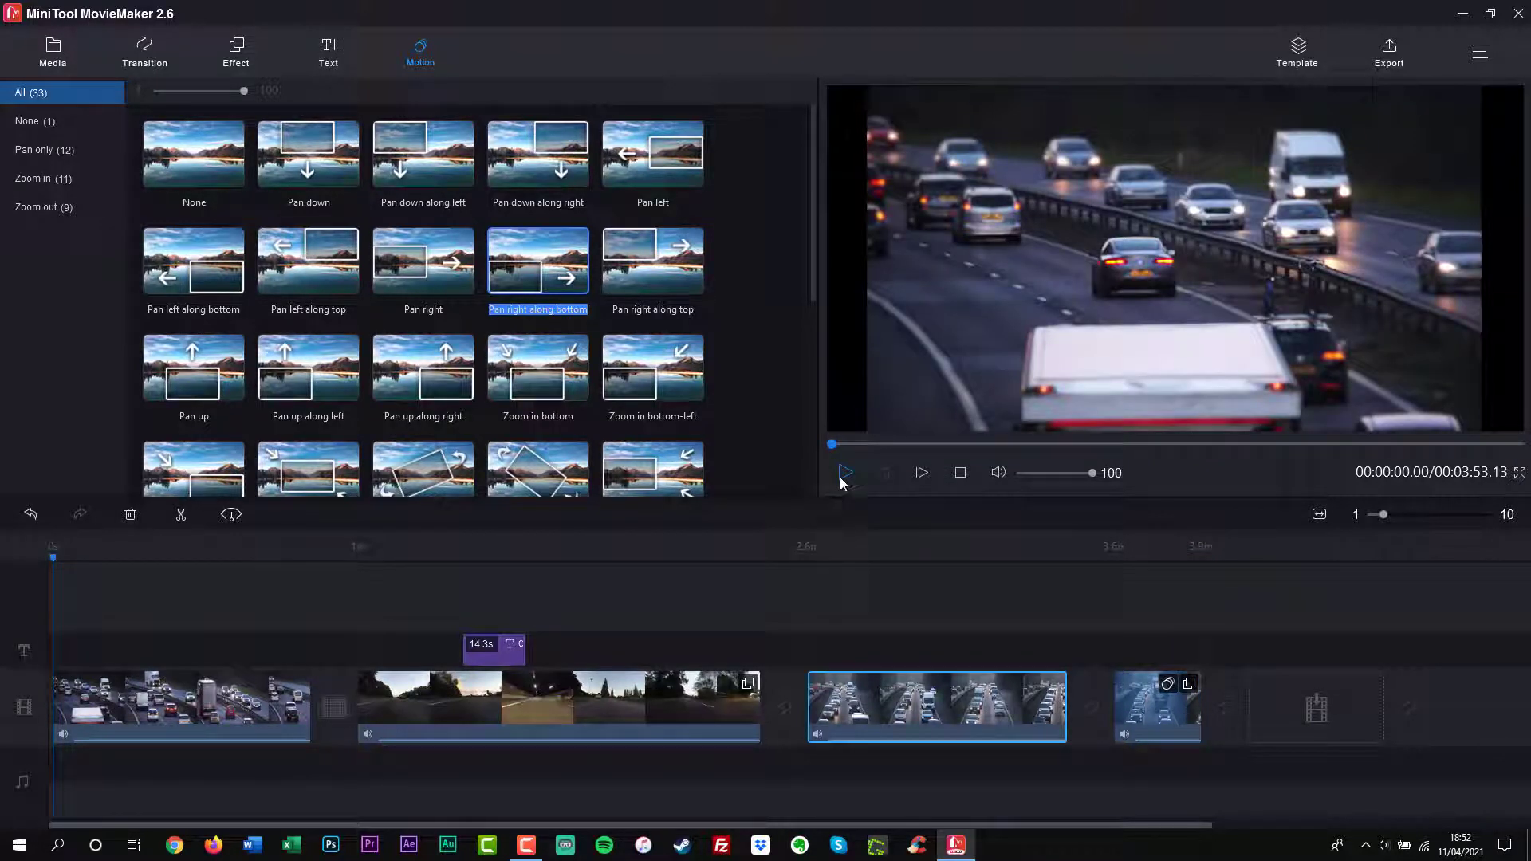
click(1298, 48)
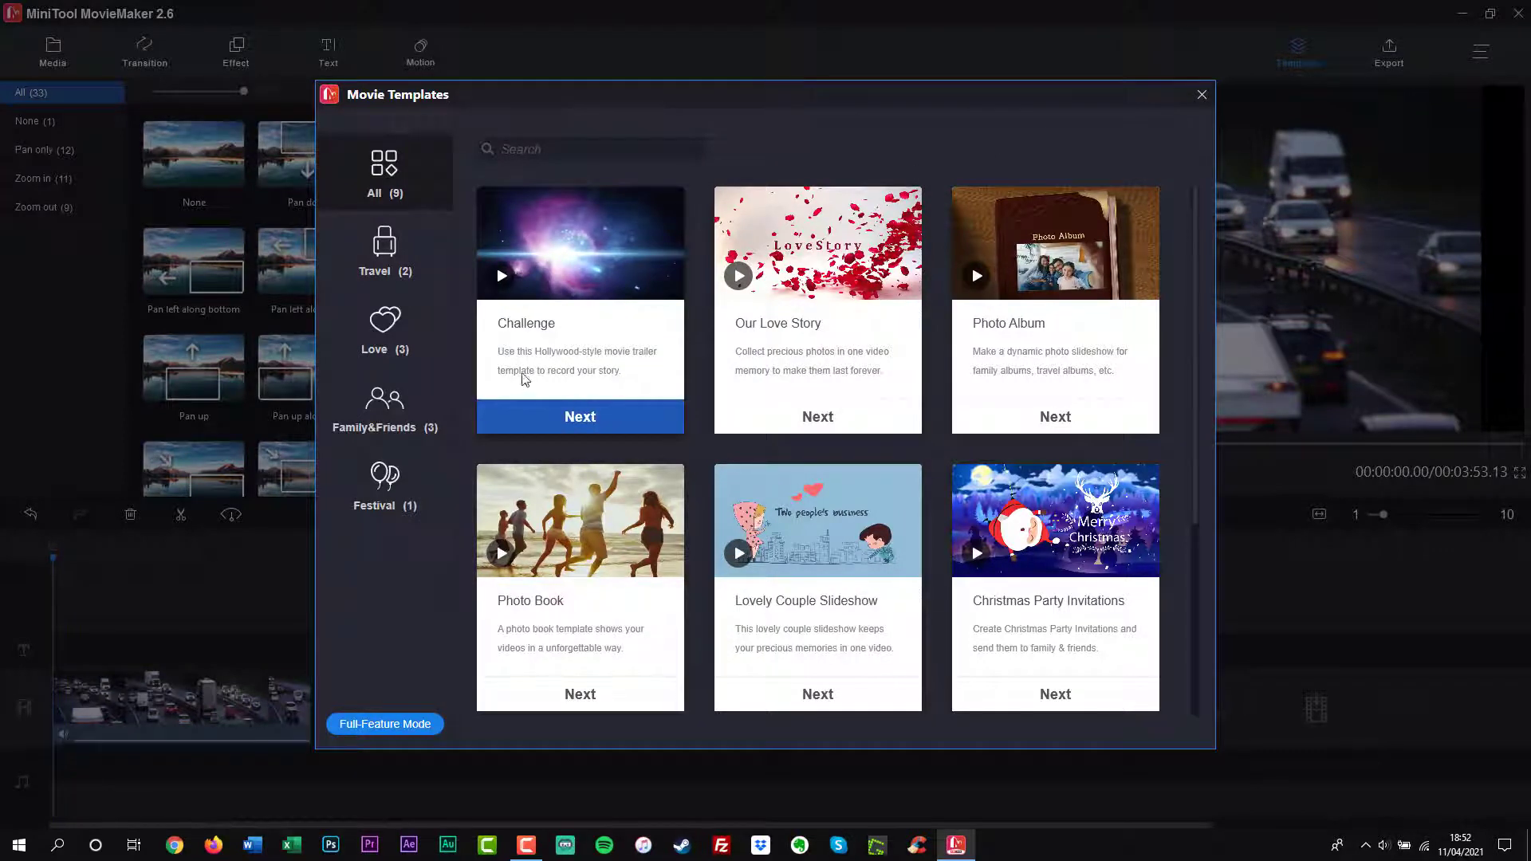
mouse_move(1062, 437)
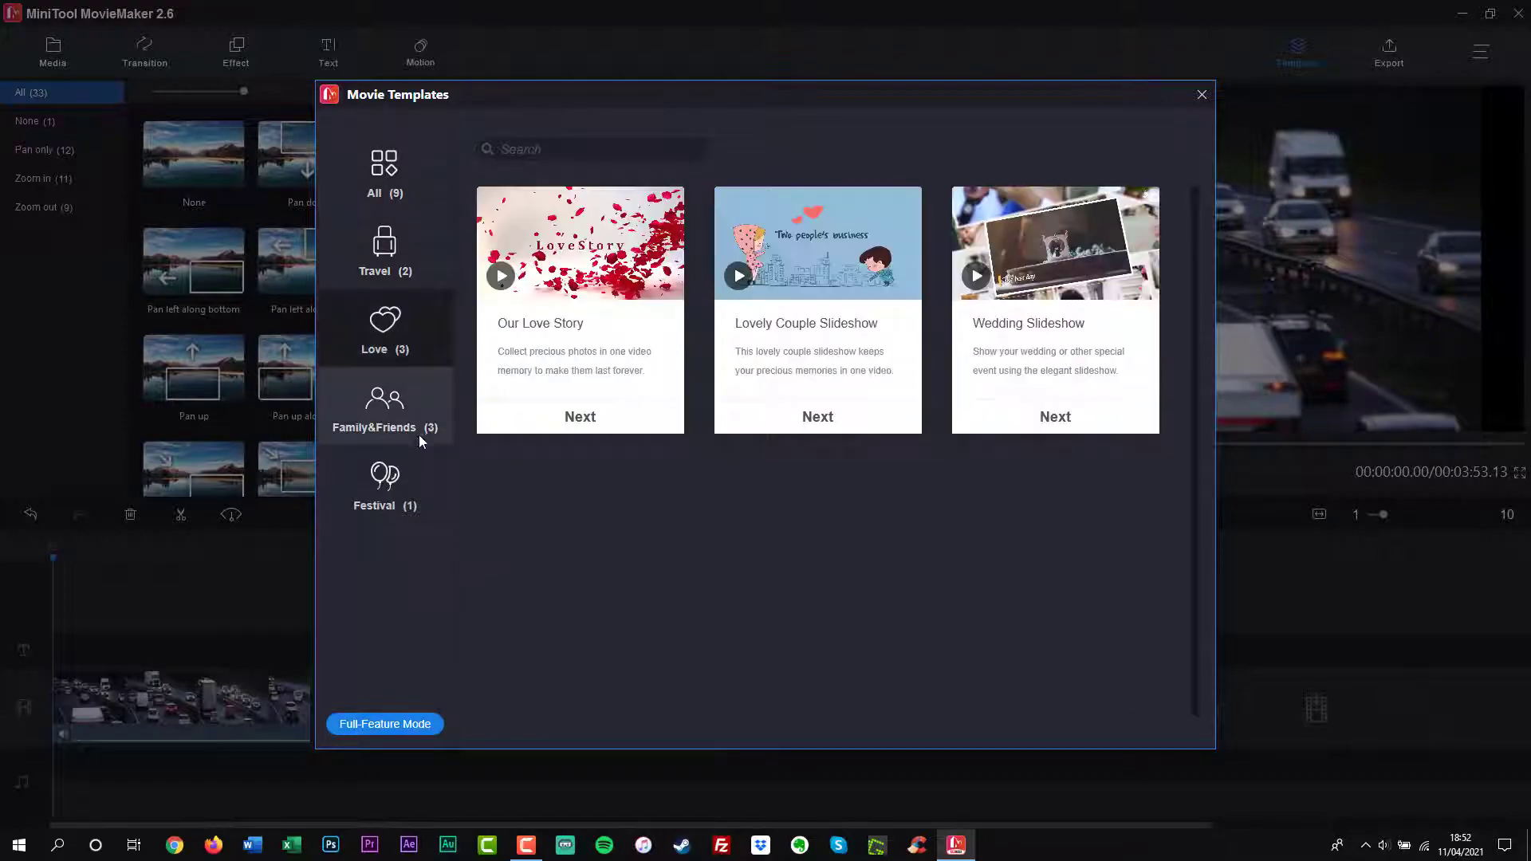
click(1202, 94)
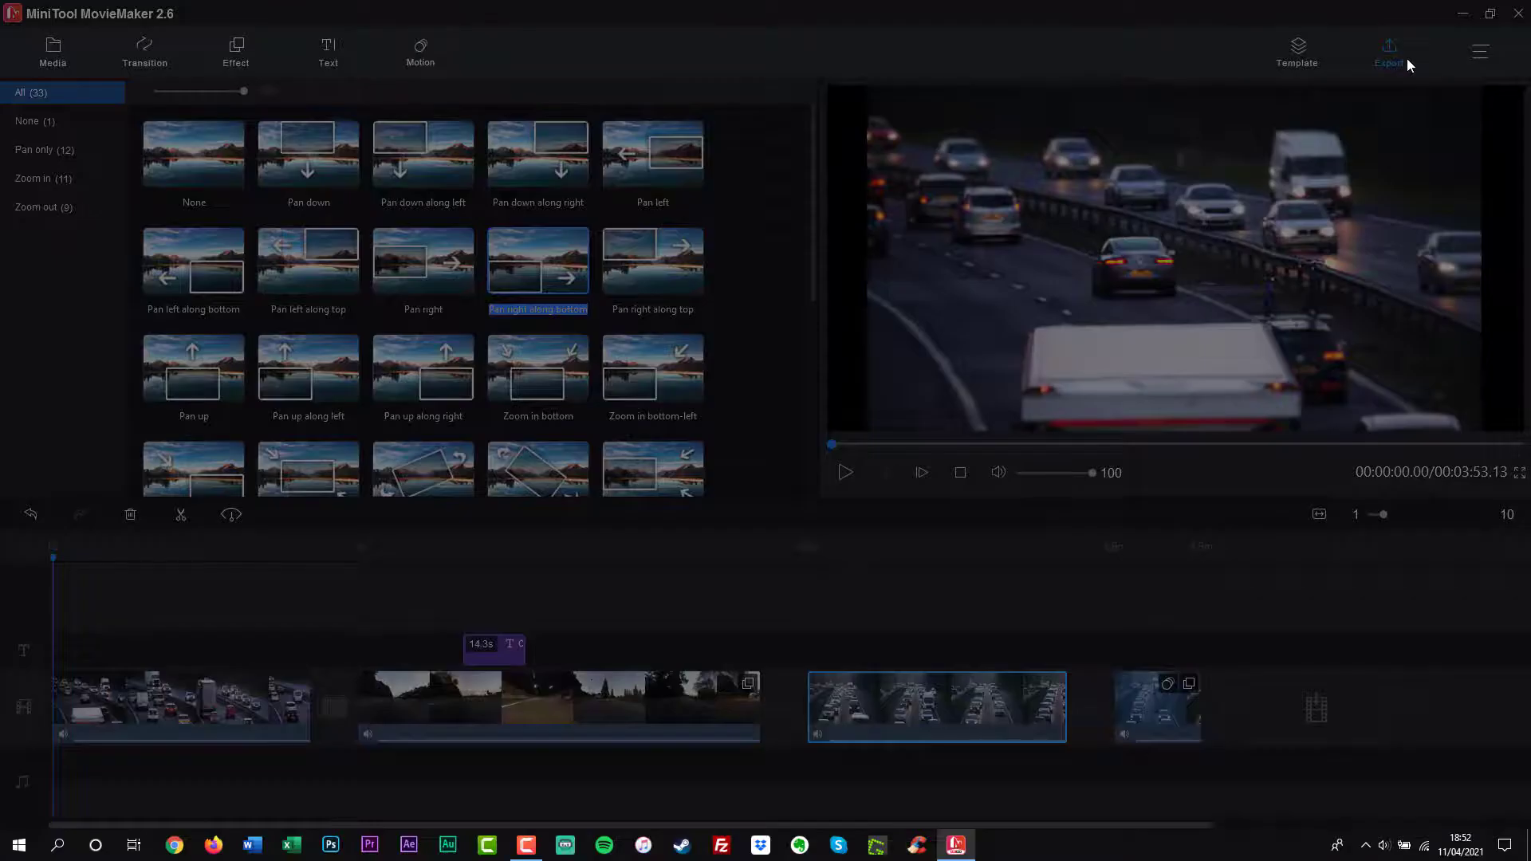
Export the montage as My Movie.mp4 at 1920x1080 and show it in its output folder
click(1388, 45)
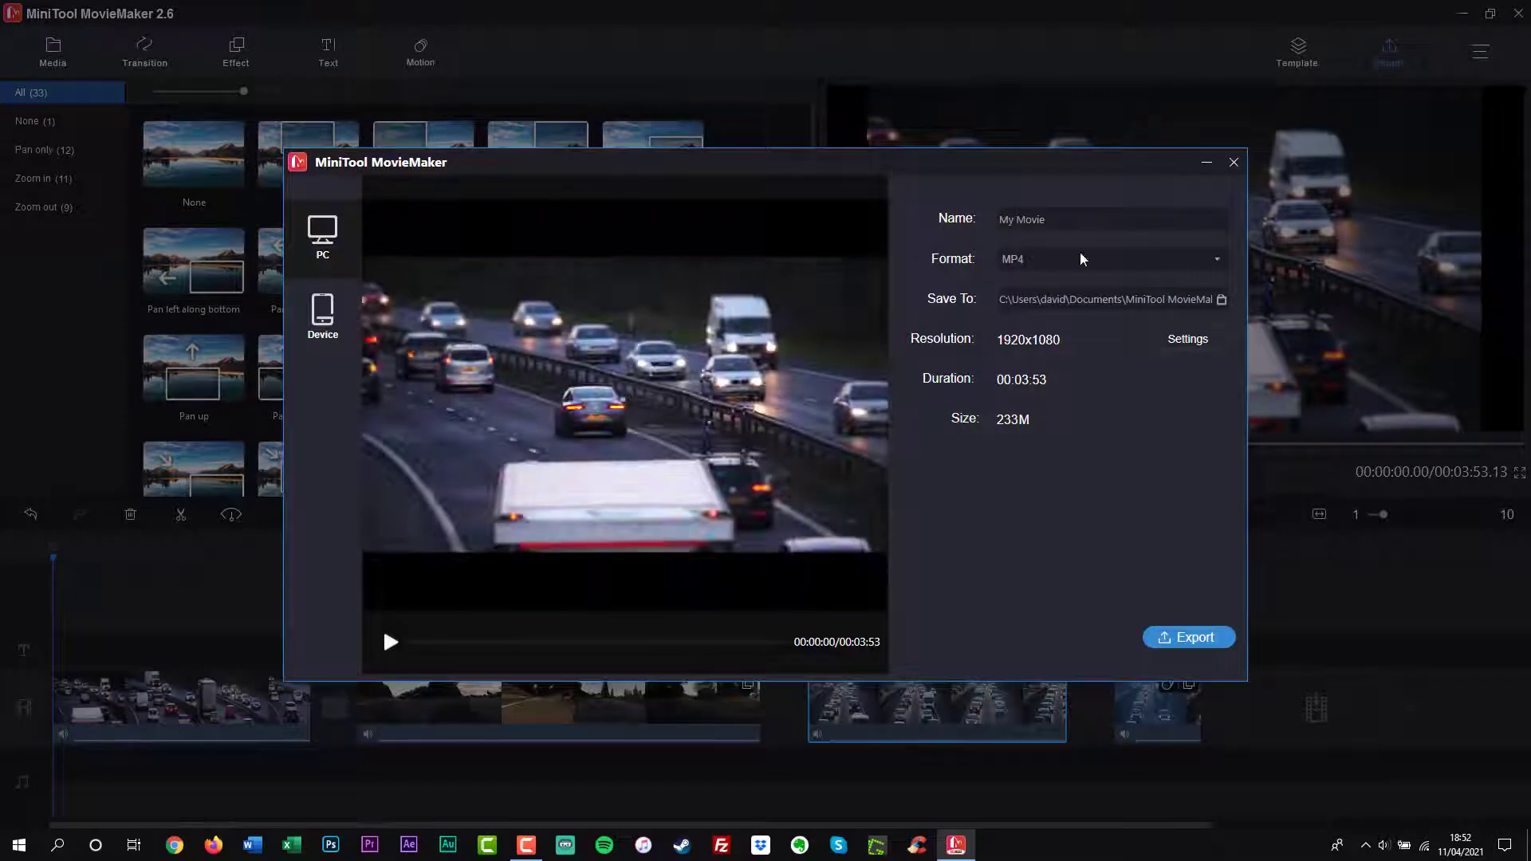
click(1186, 338)
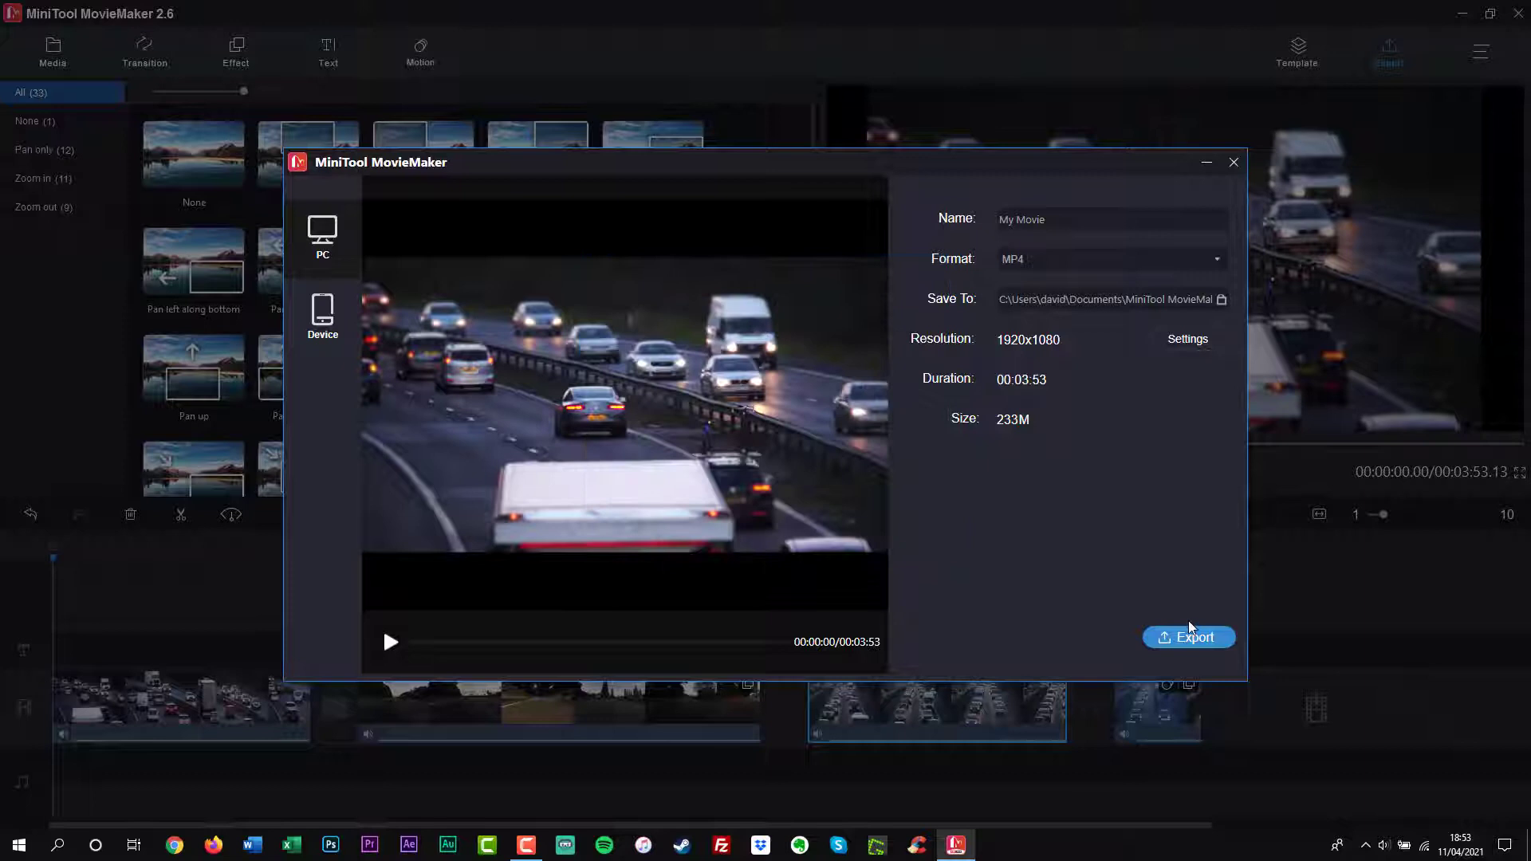
click(1188, 638)
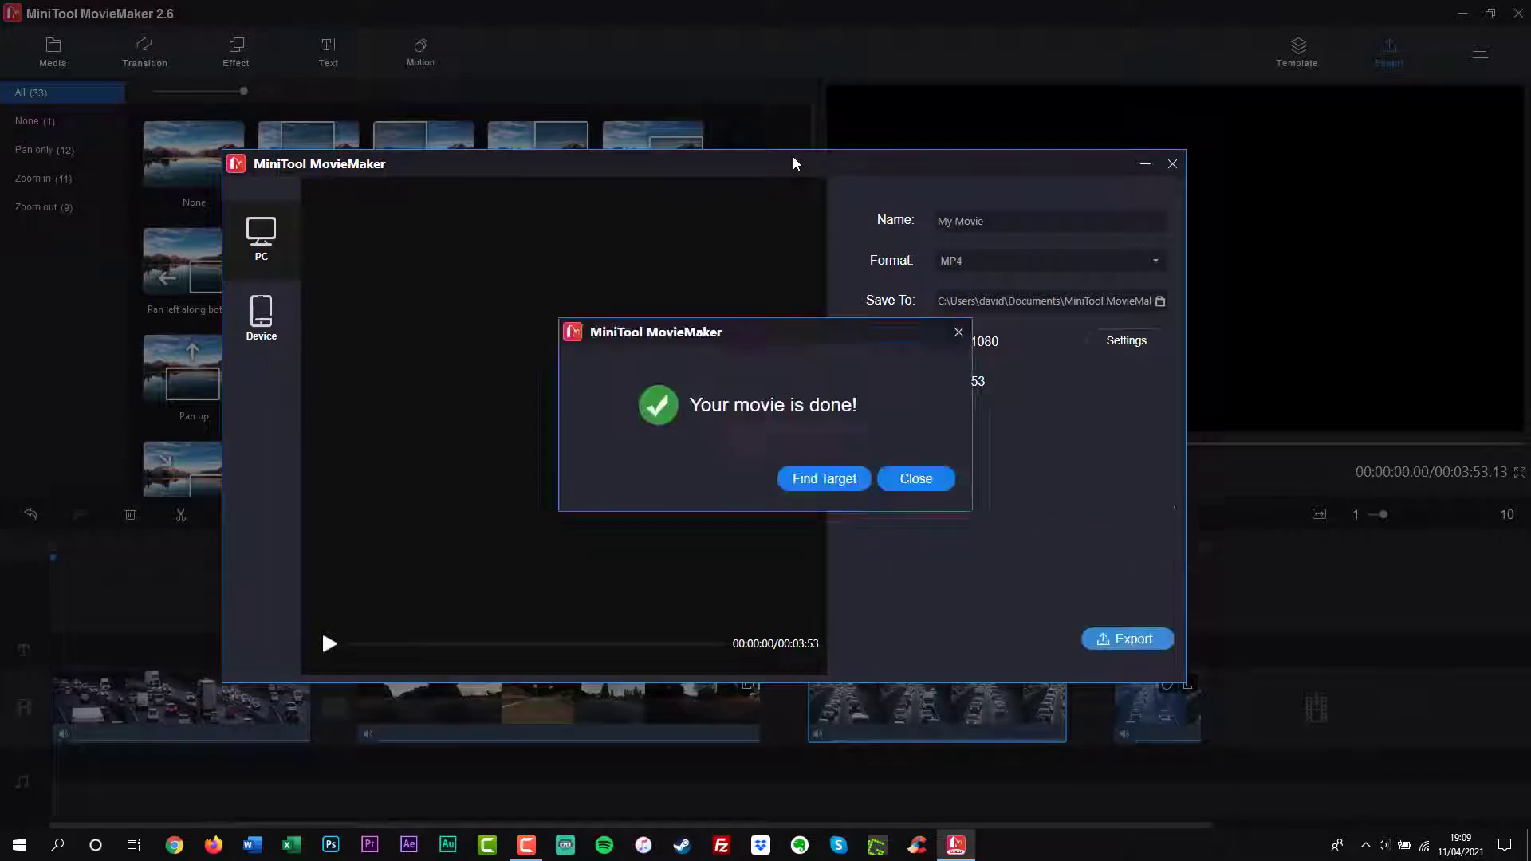
click(823, 478)
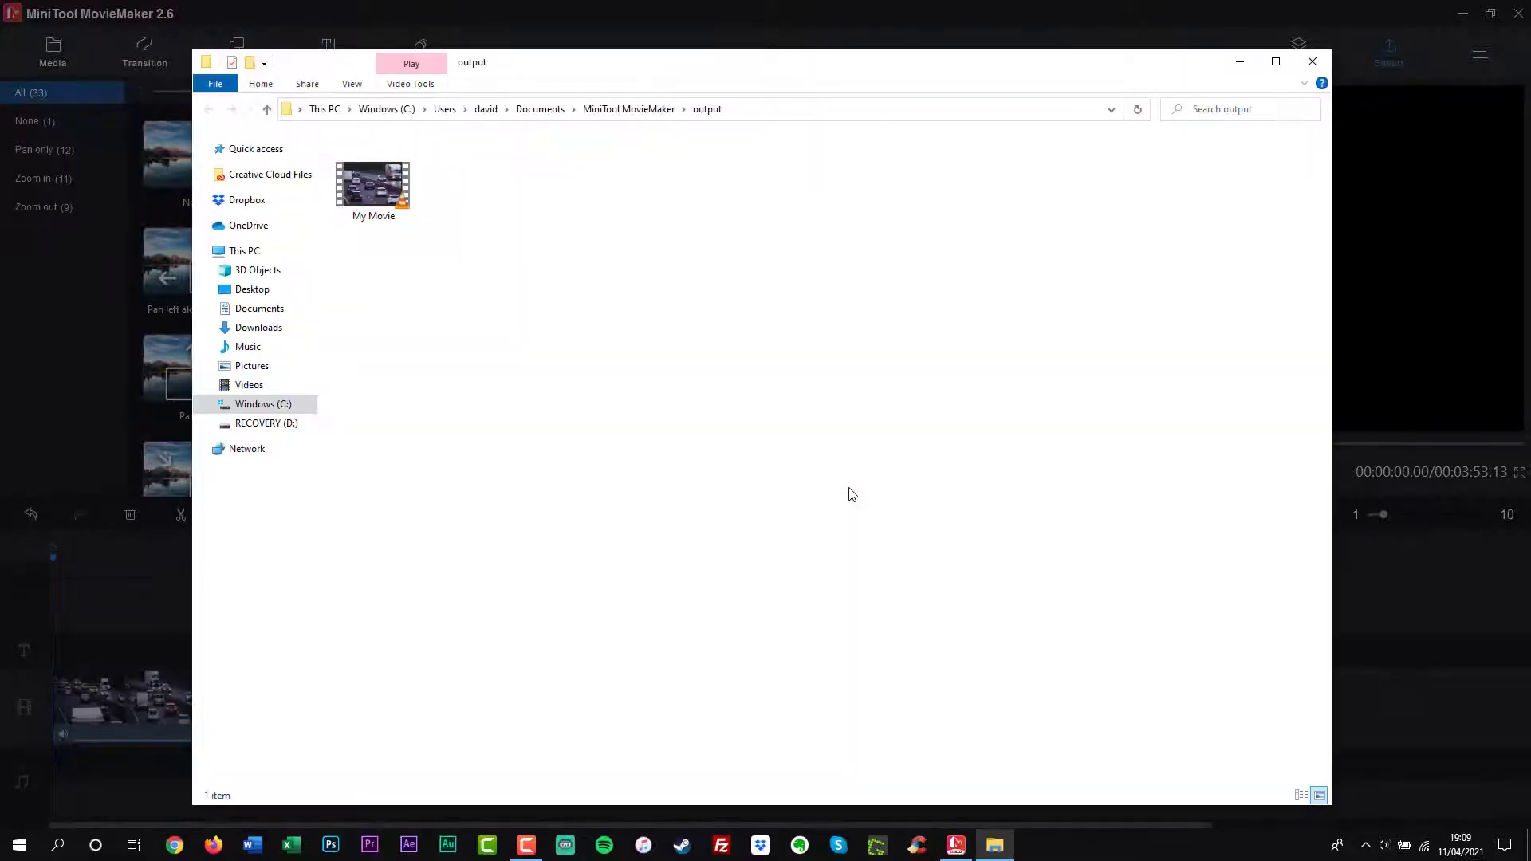
Open the exported My Movie file so it plays in VLC media player
click(373, 183)
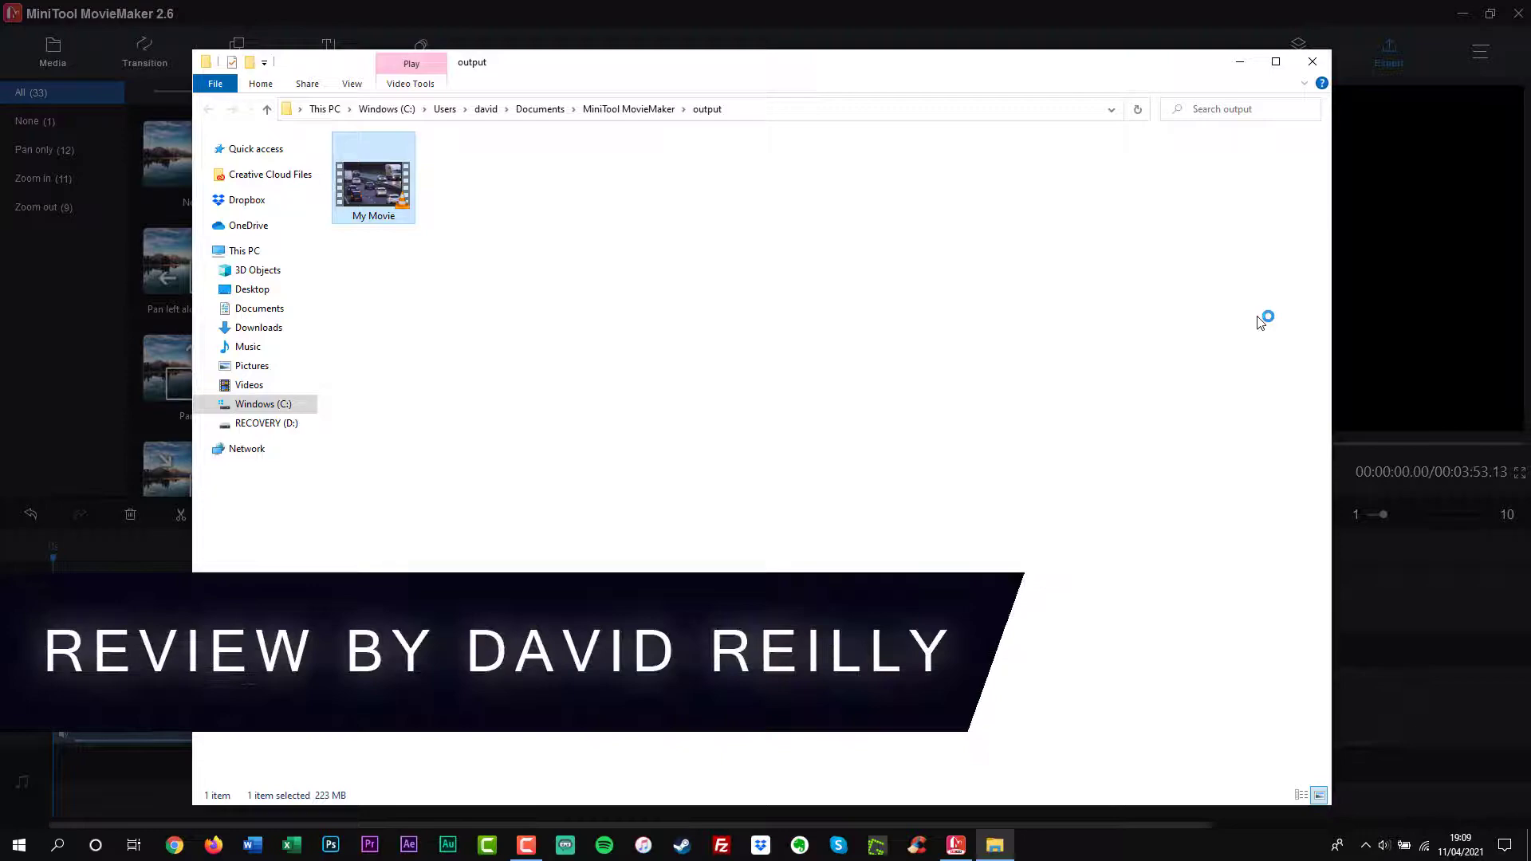
double_click(373, 175)
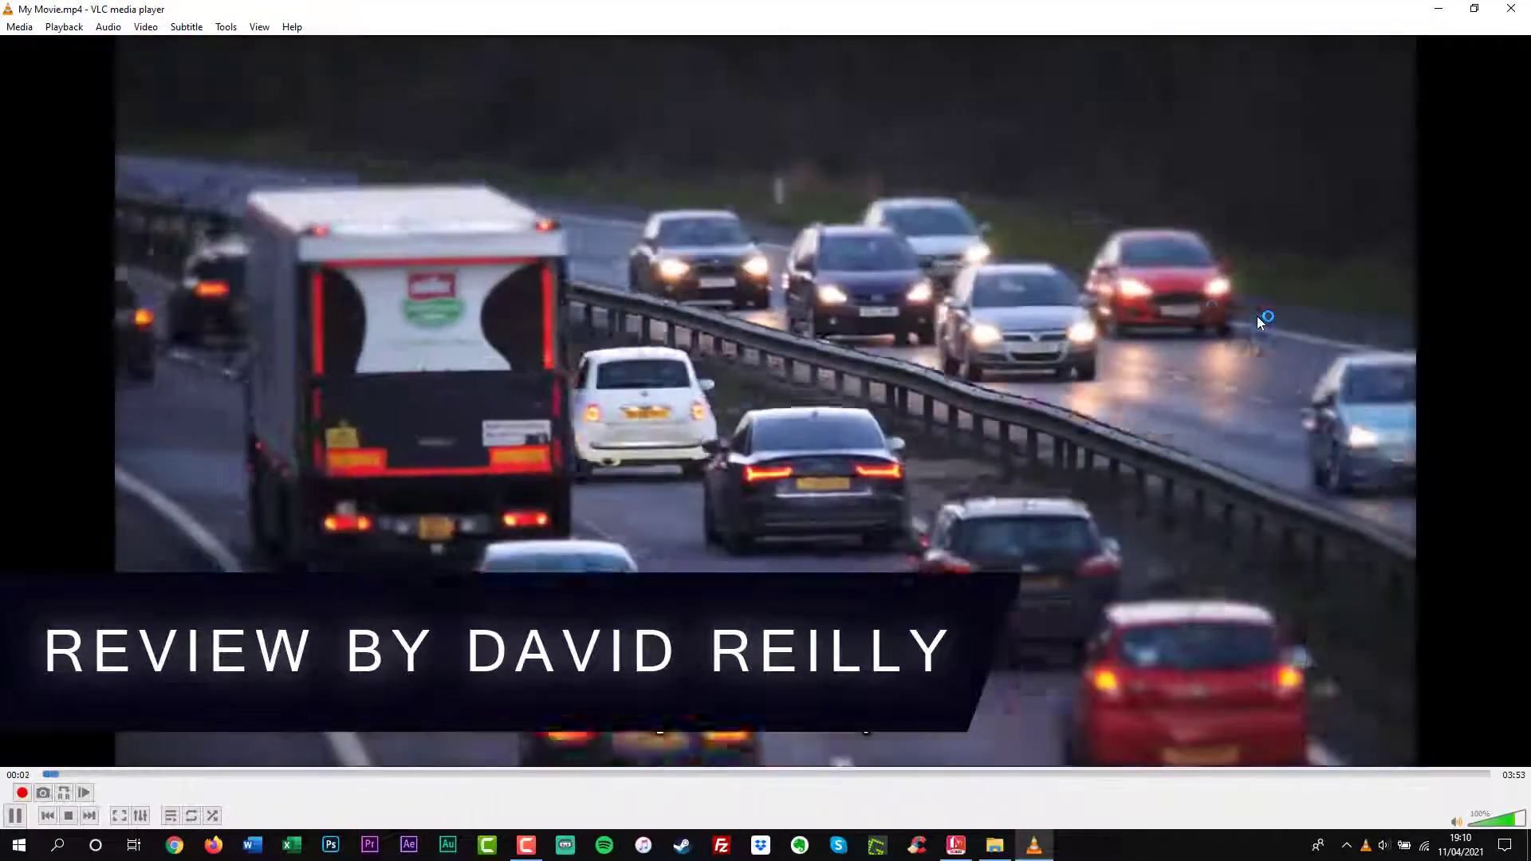